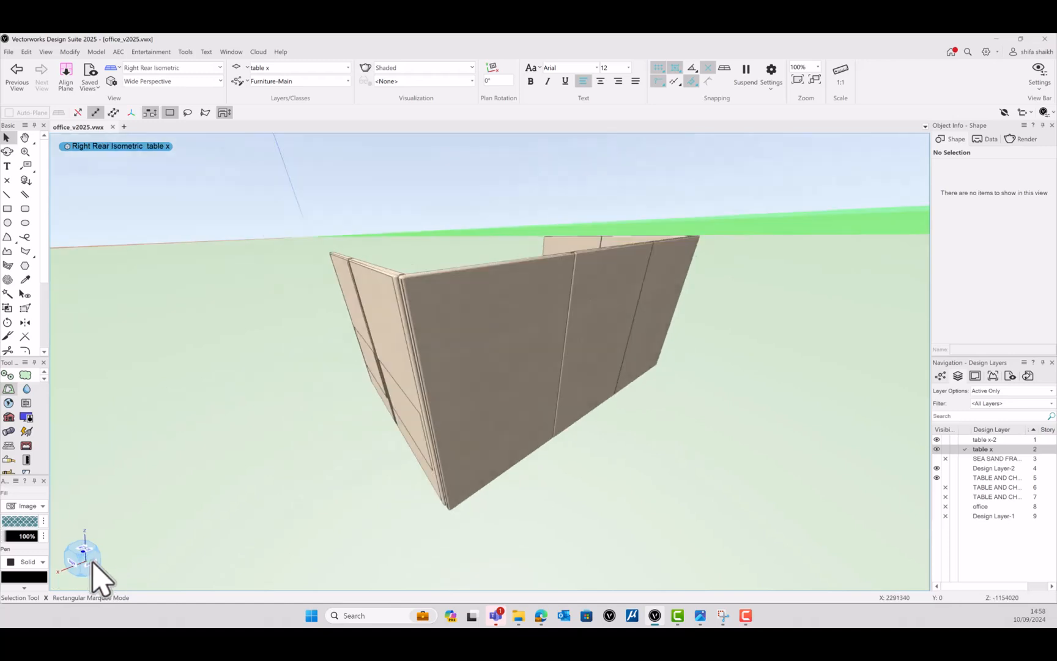
# Step: View the seating booth from Back, then Left Isometric, then Top with the view cube
pyautogui.click(81, 558)
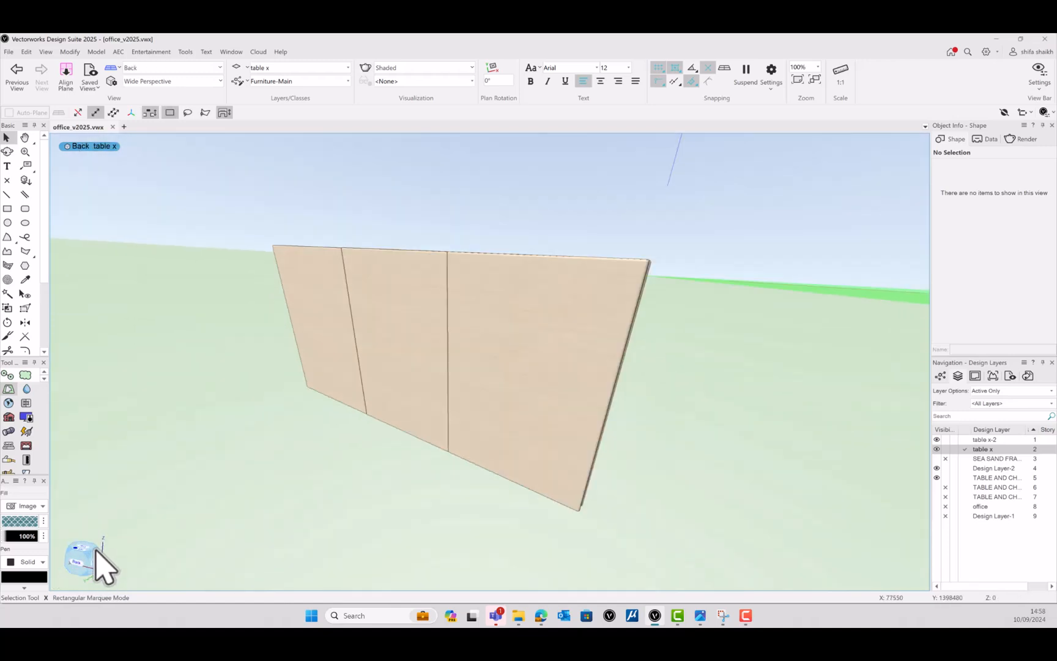
pyautogui.click(81, 558)
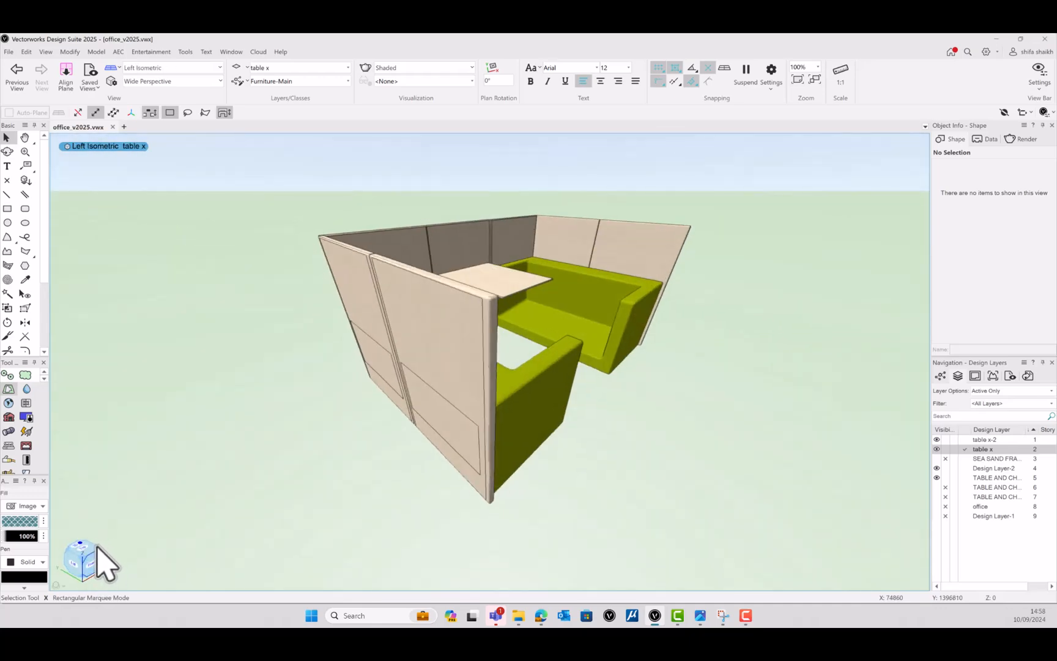
pyautogui.click(80, 560)
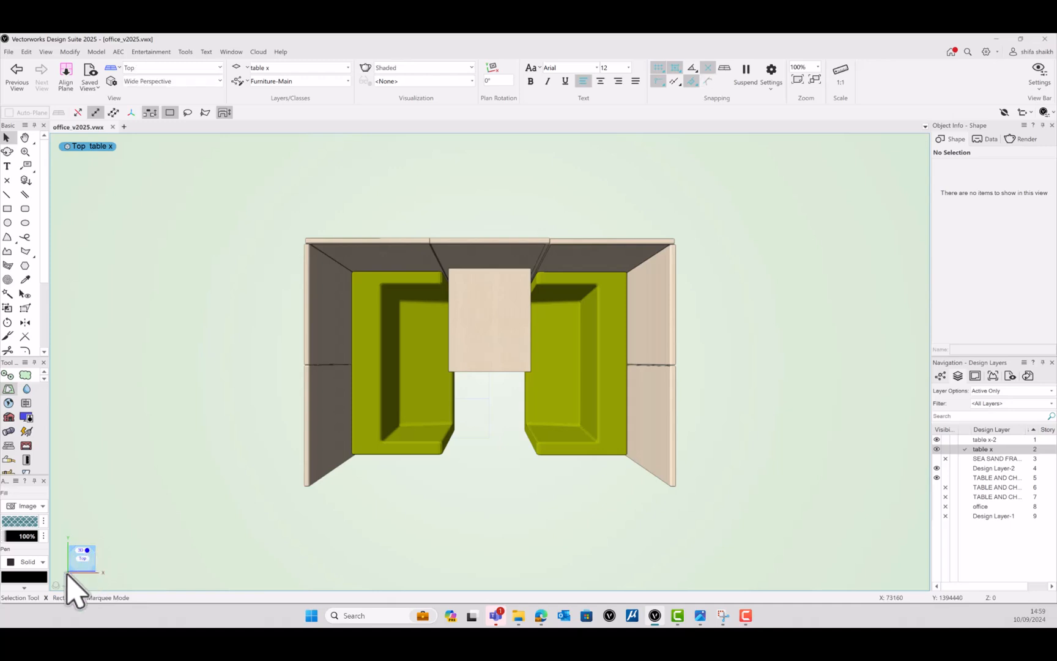
pyautogui.rightClick(82, 556)
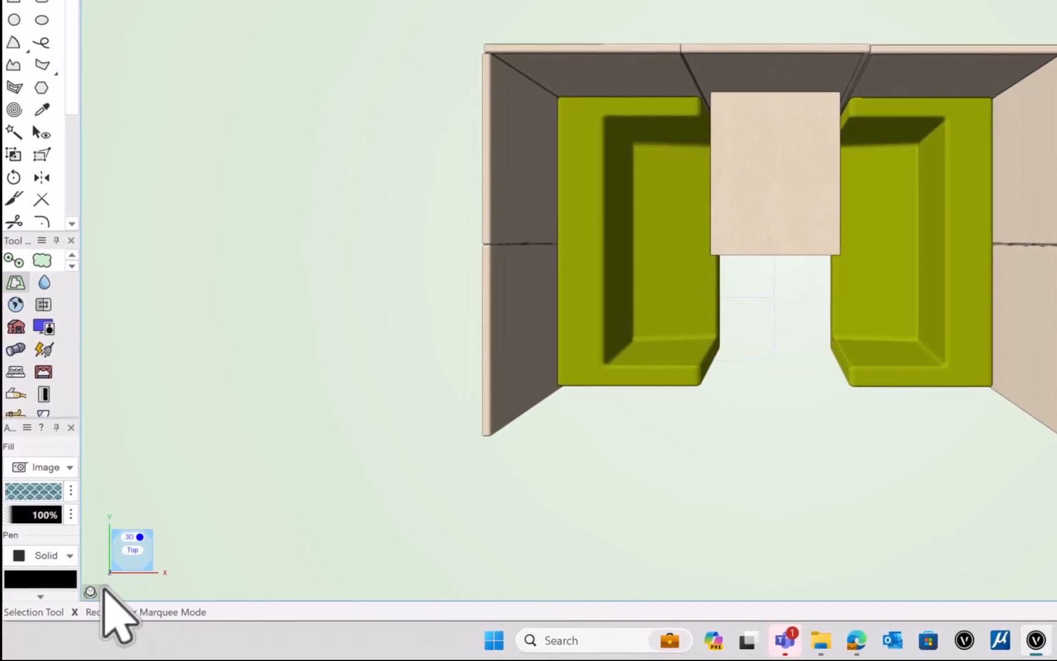
pyautogui.click(90, 591)
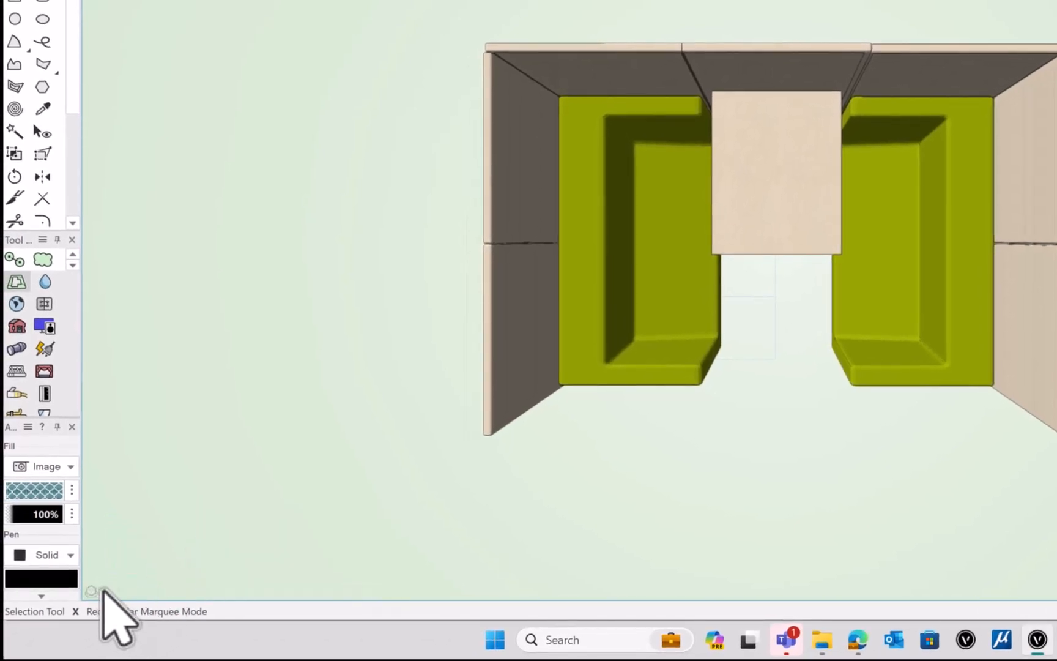
pyautogui.rightClick(91, 591)
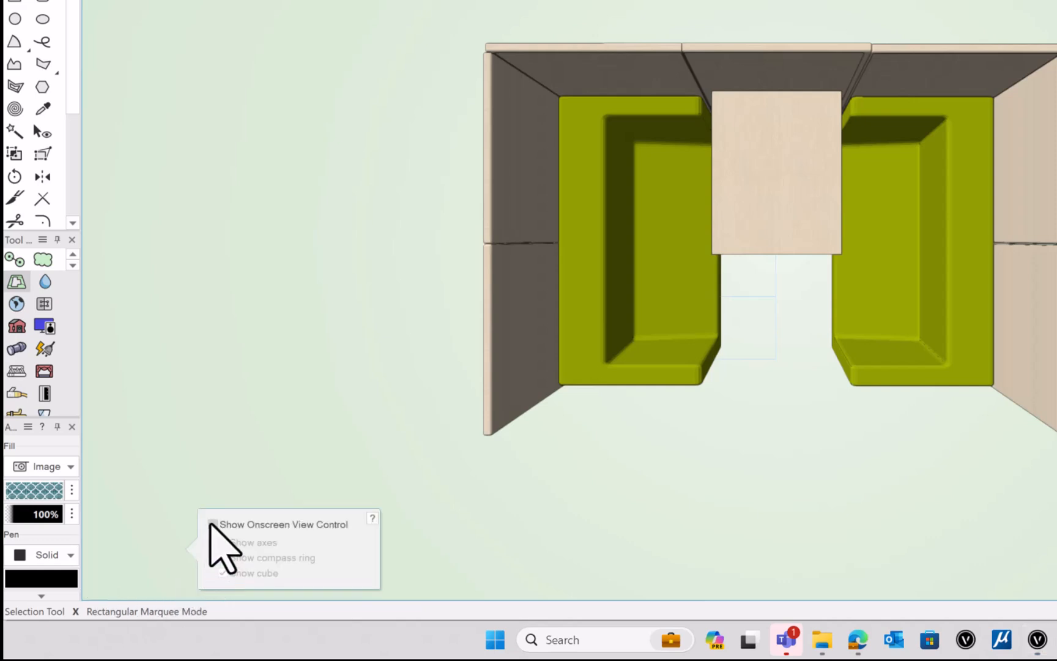
pyautogui.click(213, 524)
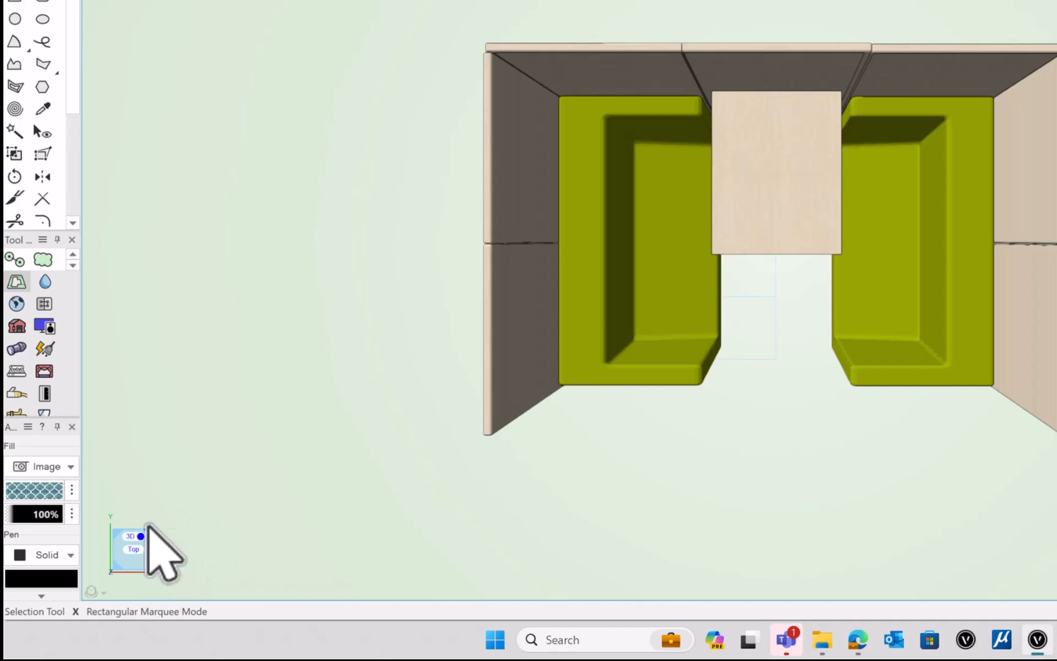
pyautogui.rightClick(132, 546)
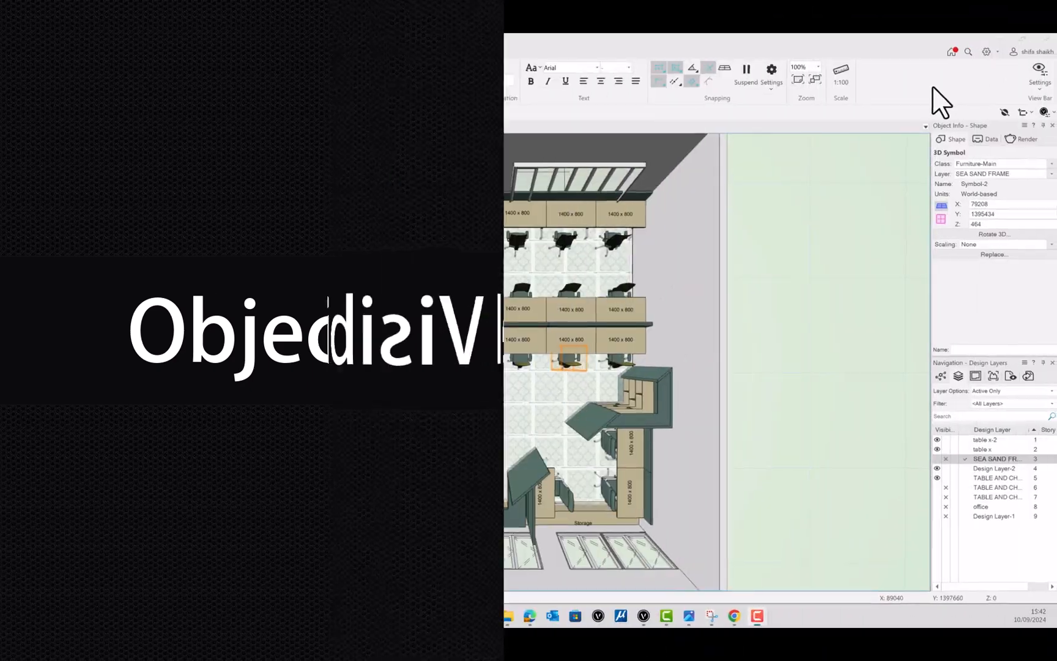
# Step: Select the desk chair and show only that selected object
pyautogui.click(59, 44)
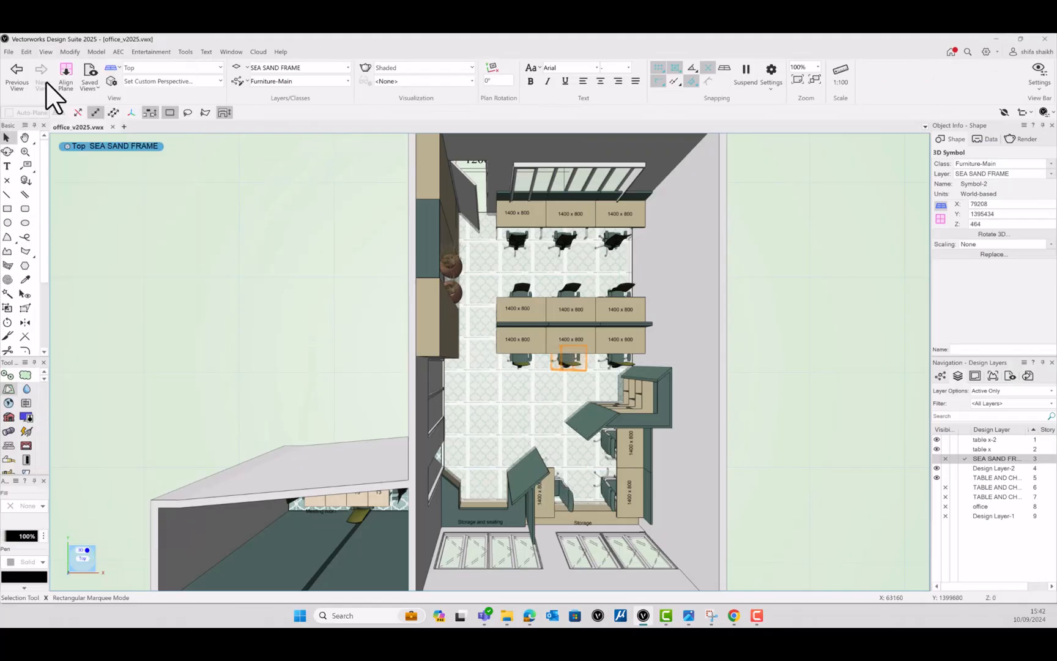
pyautogui.click(45, 52)
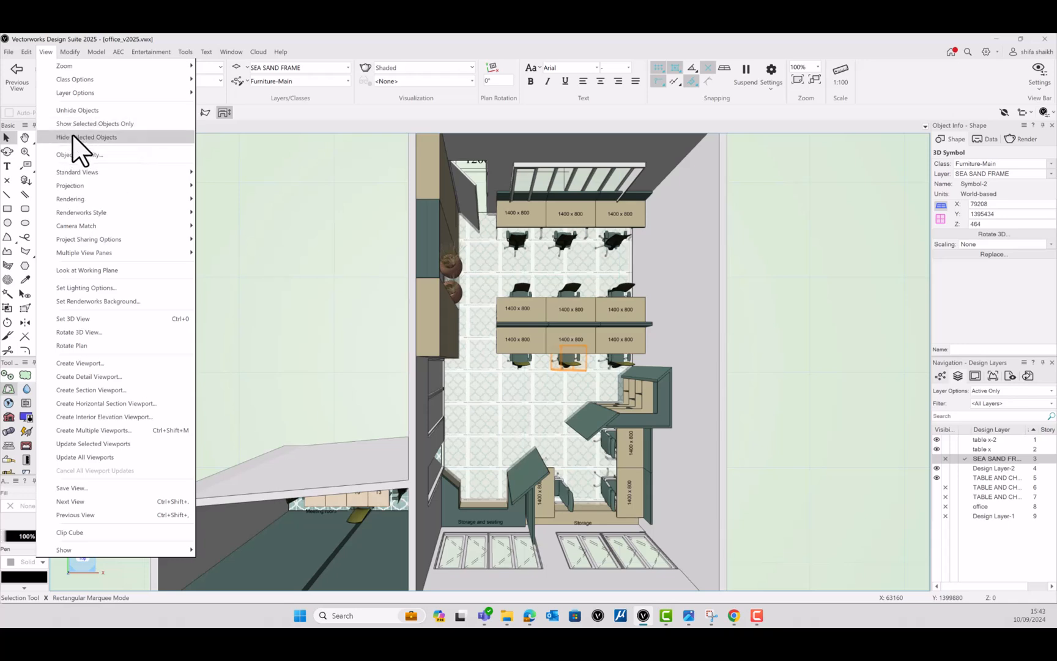
pyautogui.click(87, 137)
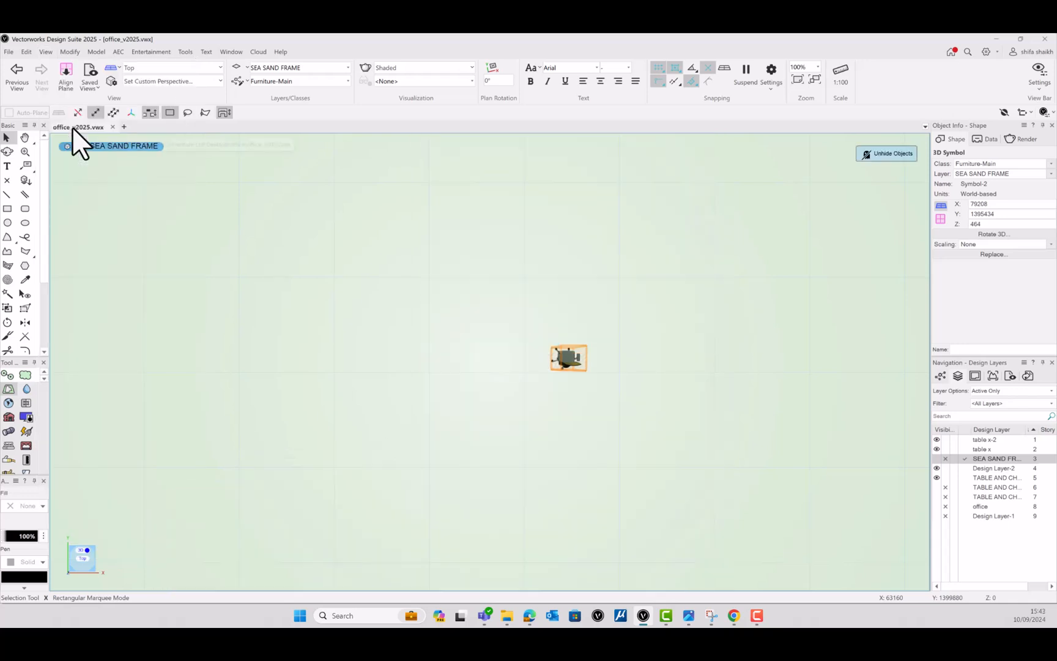
# Step: Unhide all office objects, then hide the reselected desk chair
pyautogui.click(45, 51)
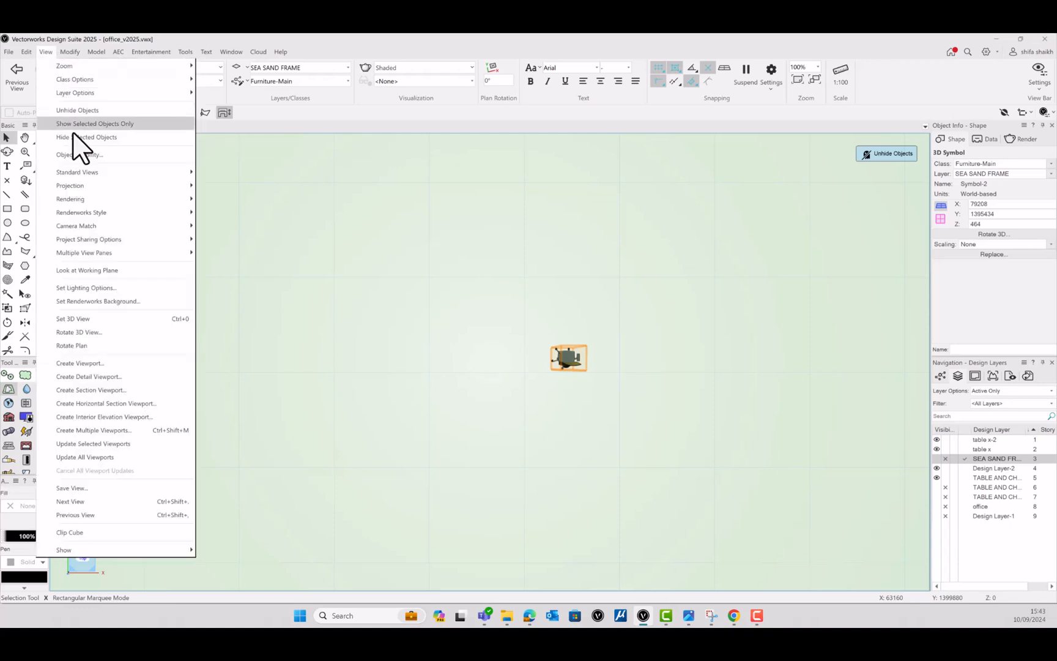
pyautogui.moveTo(86, 137)
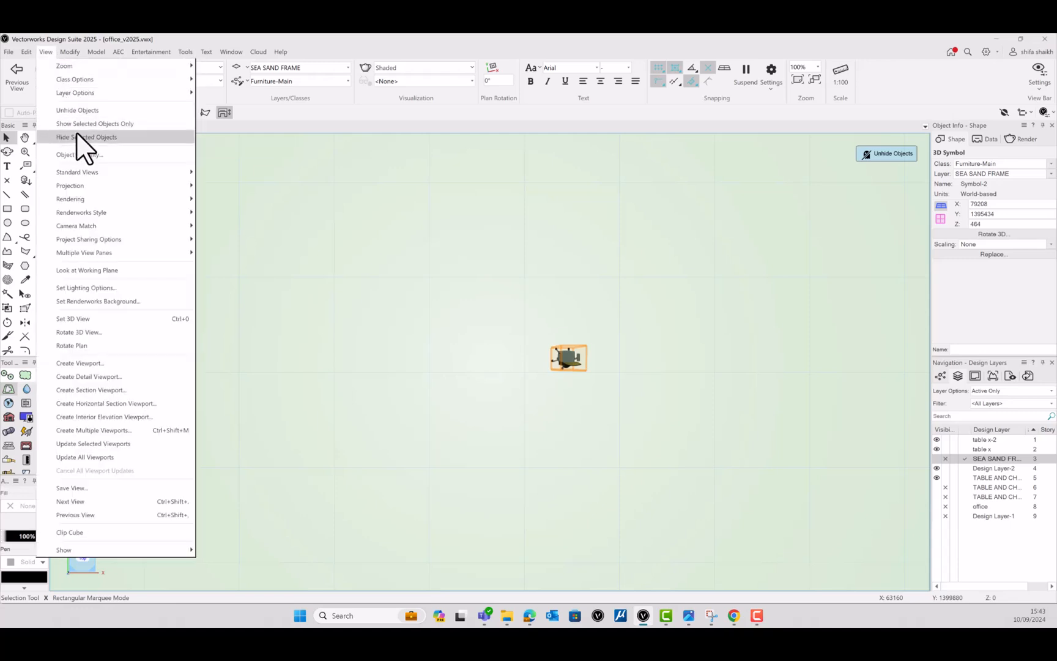
pyautogui.click(85, 137)
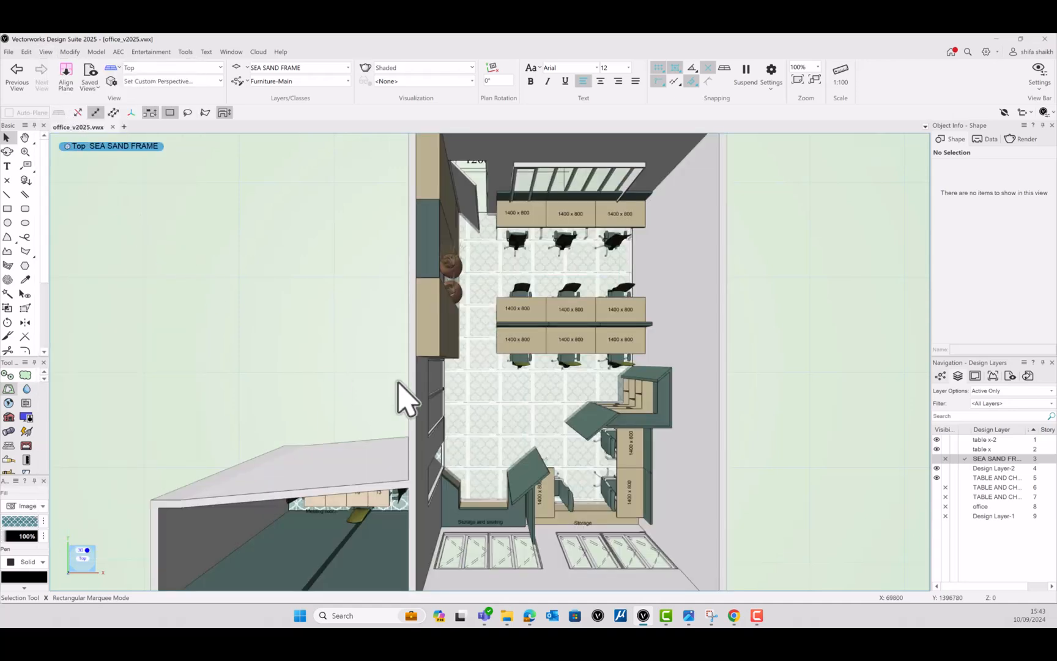
pyautogui.click(568, 357)
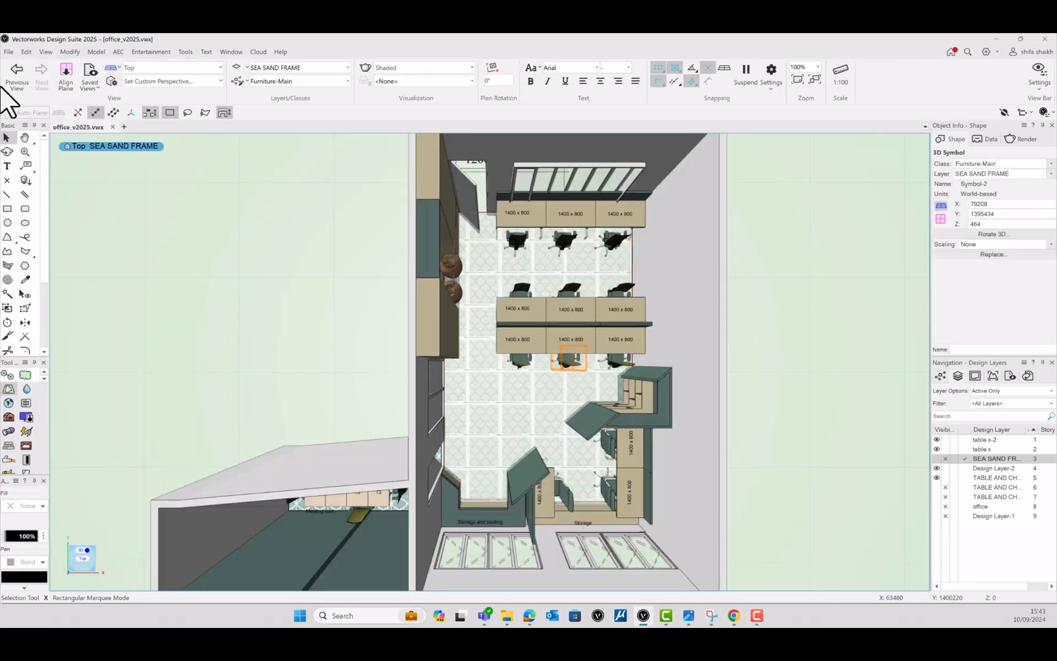
pyautogui.click(45, 52)
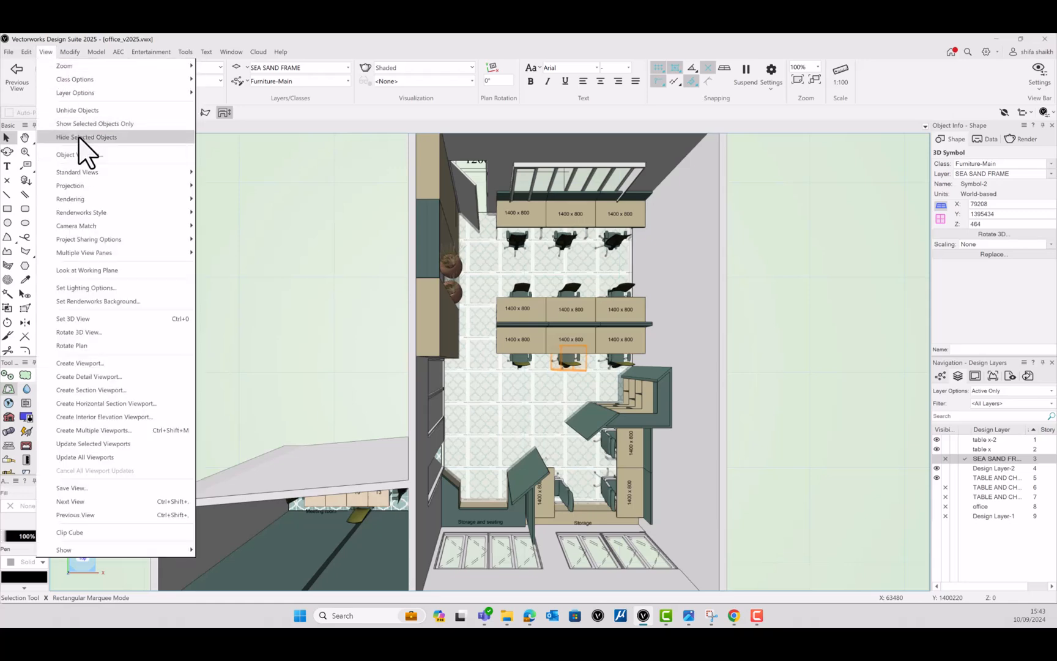
pyautogui.moveTo(87, 137)
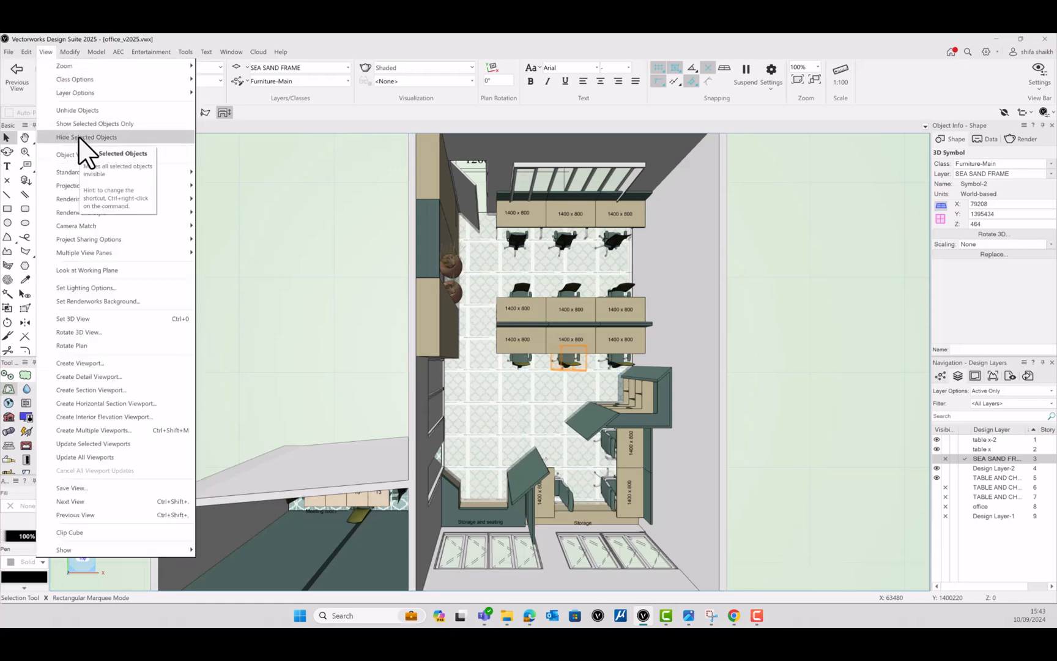
pyautogui.click(86, 137)
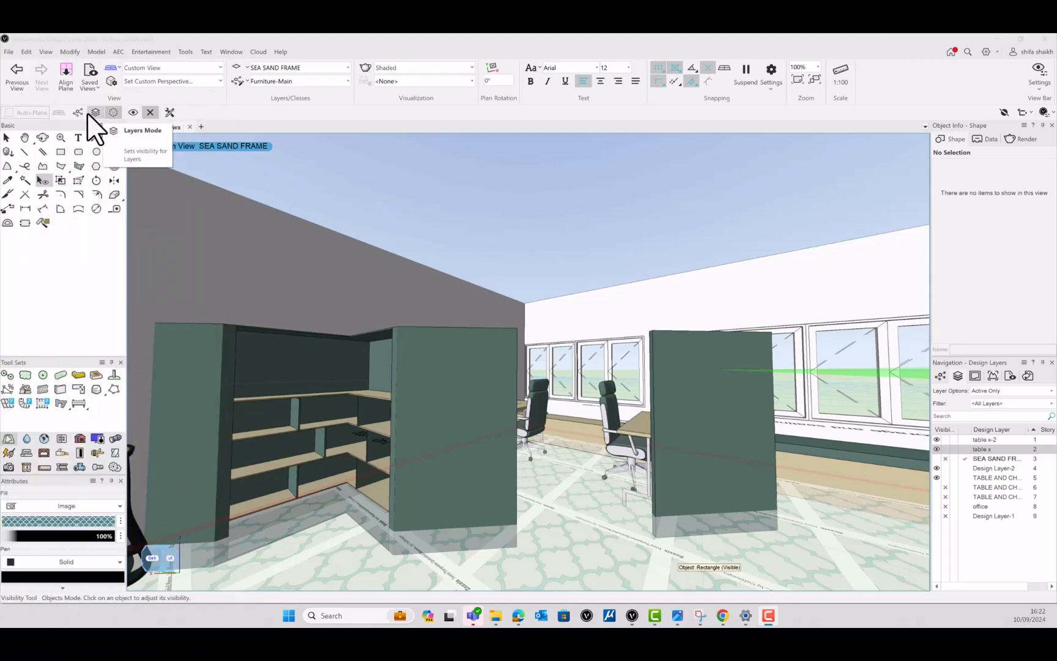
pyautogui.moveTo(132, 112)
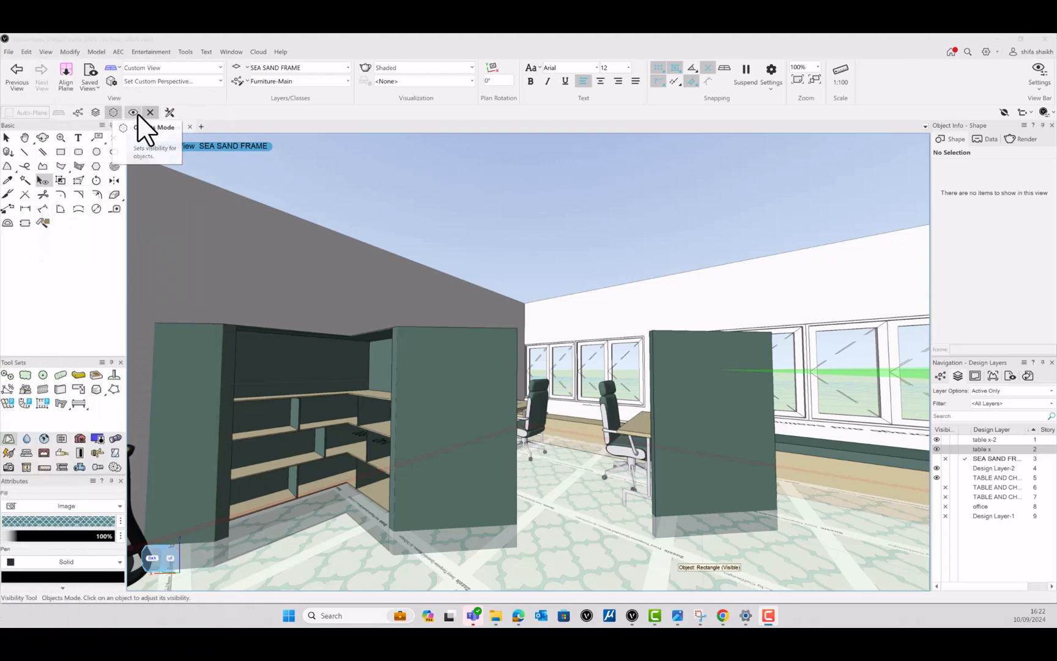
pyautogui.moveTo(280, 243)
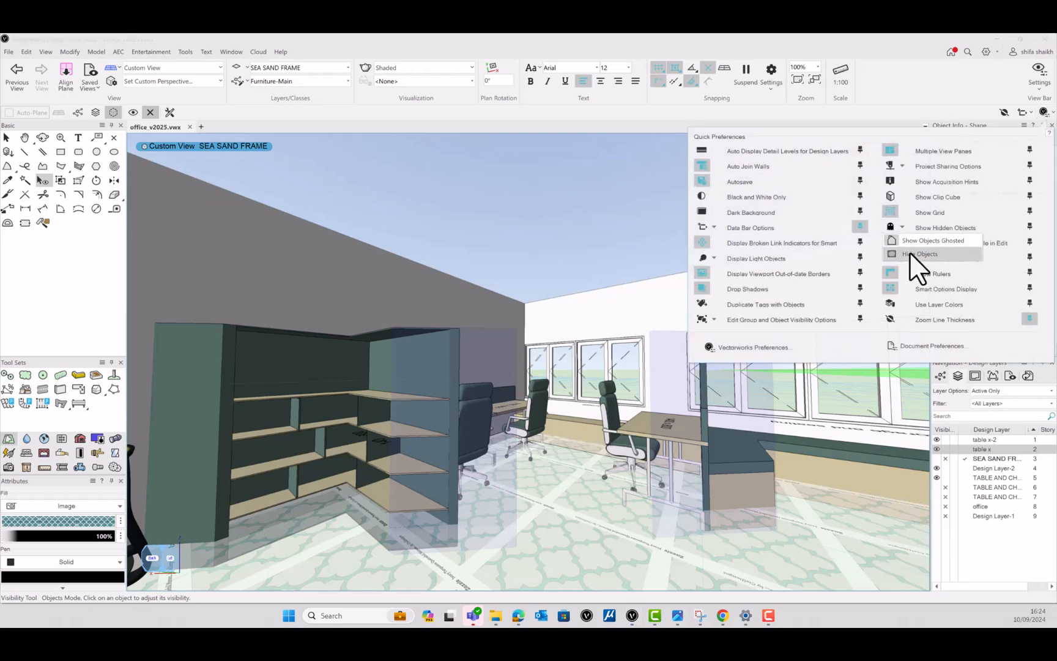
# Step: Set hidden objects to hide instead of ghost, and reveal only selected objects' classes
pyautogui.click(920, 253)
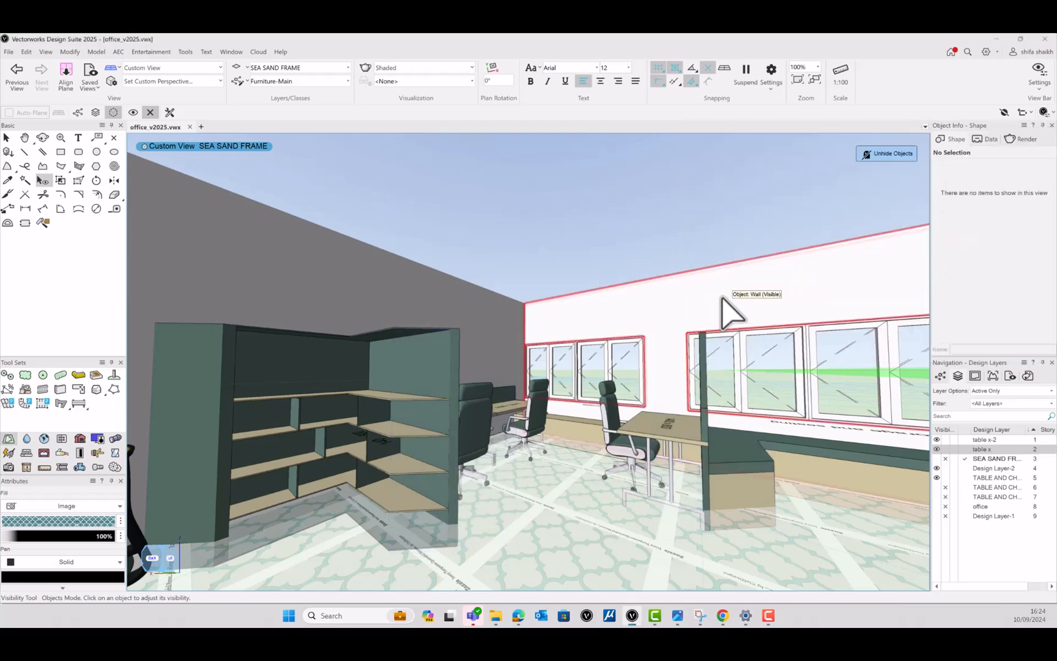
pyautogui.moveTo(728, 313); pyautogui.dragTo(613, 547)
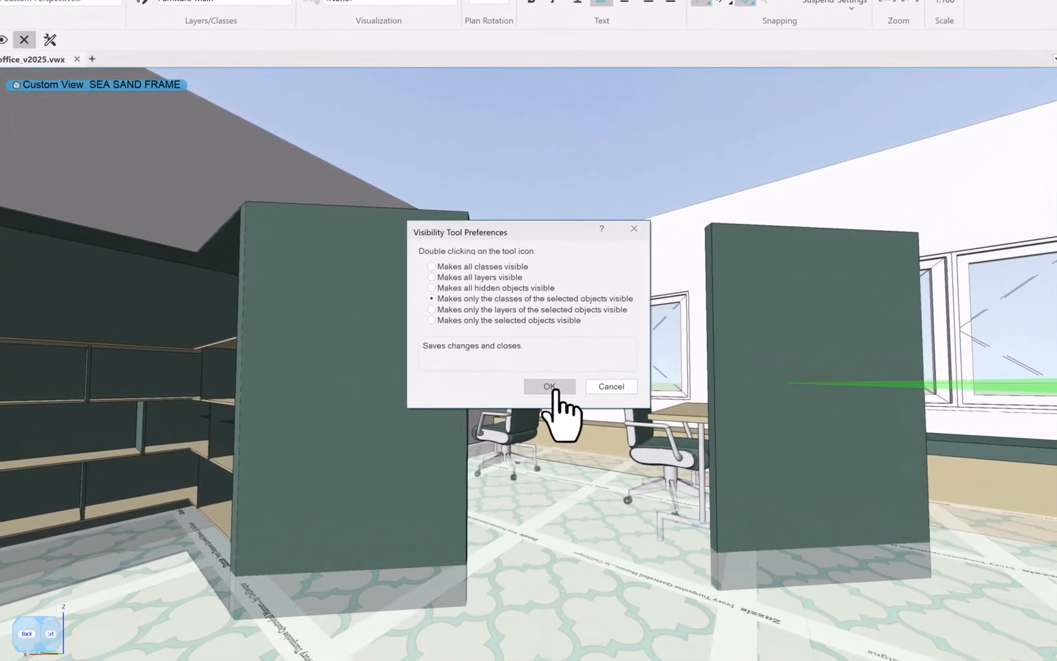
pyautogui.click(549, 386)
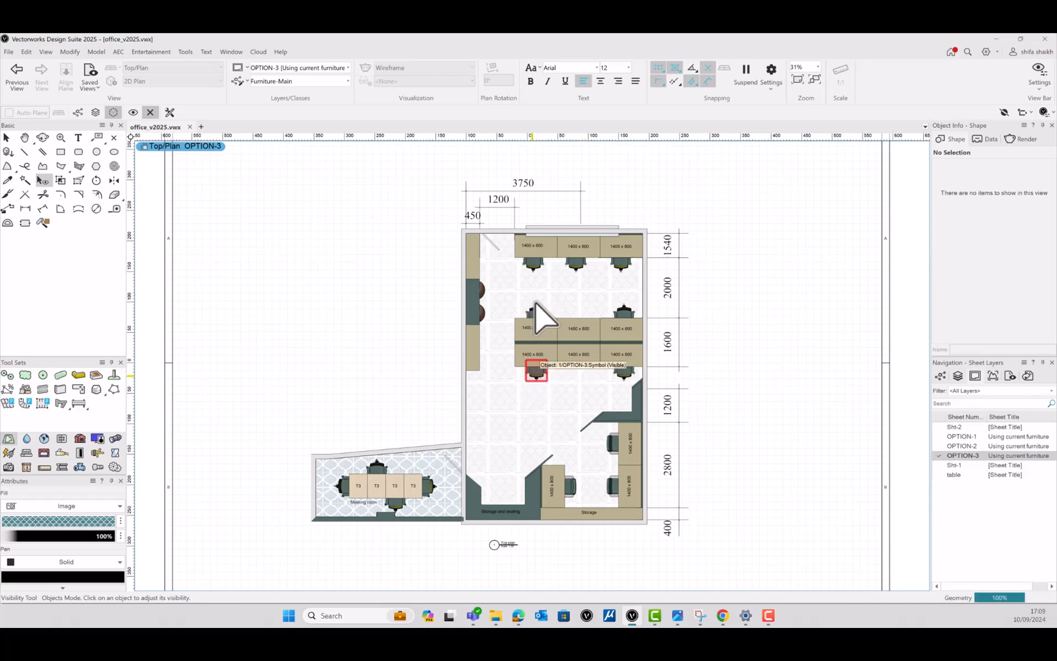
pyautogui.moveTo(540, 317)
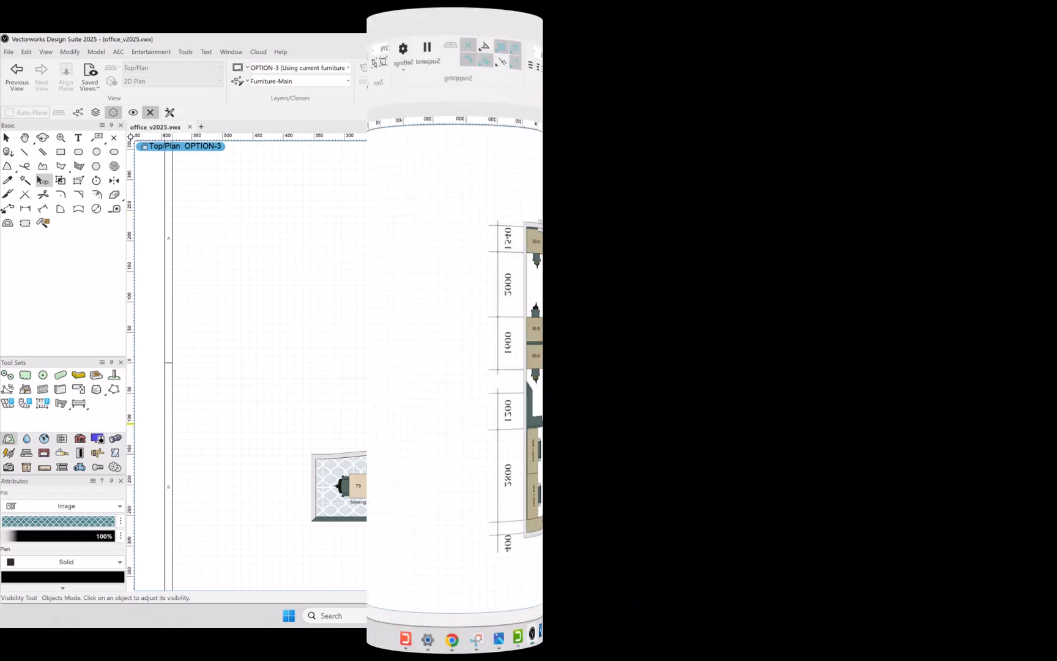
# Step: Set the projection to Wide Perspective and the standard view to Right Isometric
pyautogui.click(48, 19)
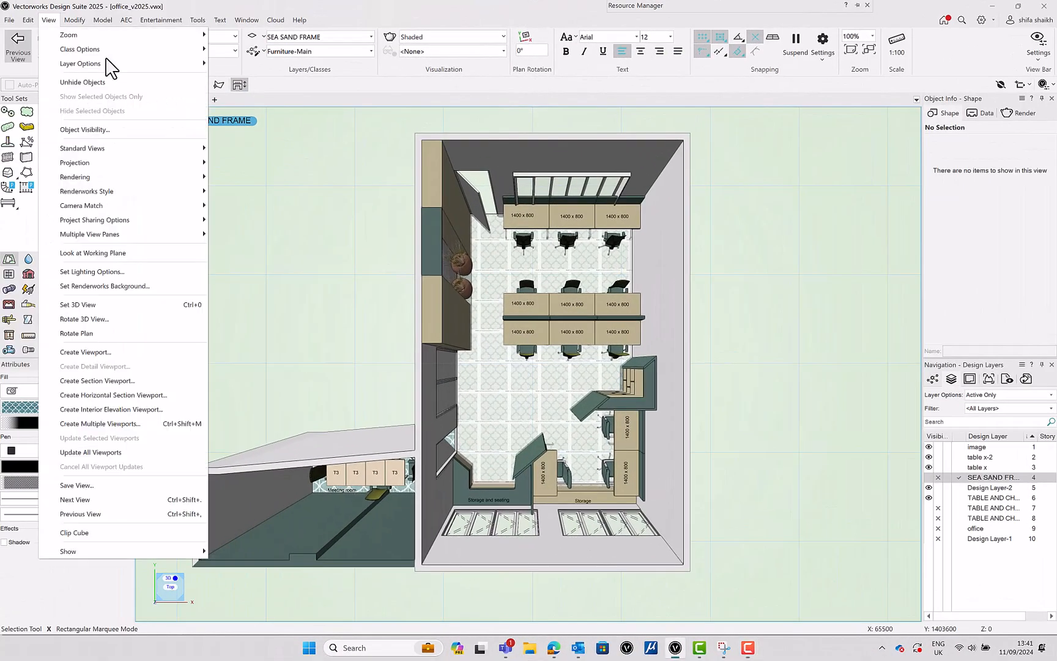
pyautogui.moveTo(74, 163)
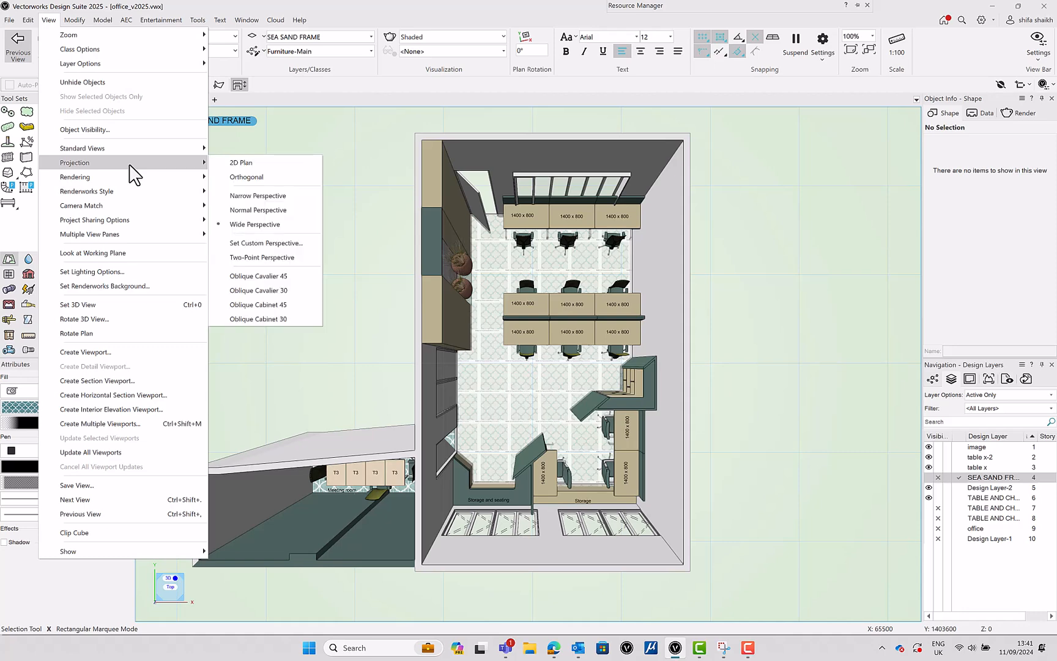
pyautogui.moveTo(263, 257)
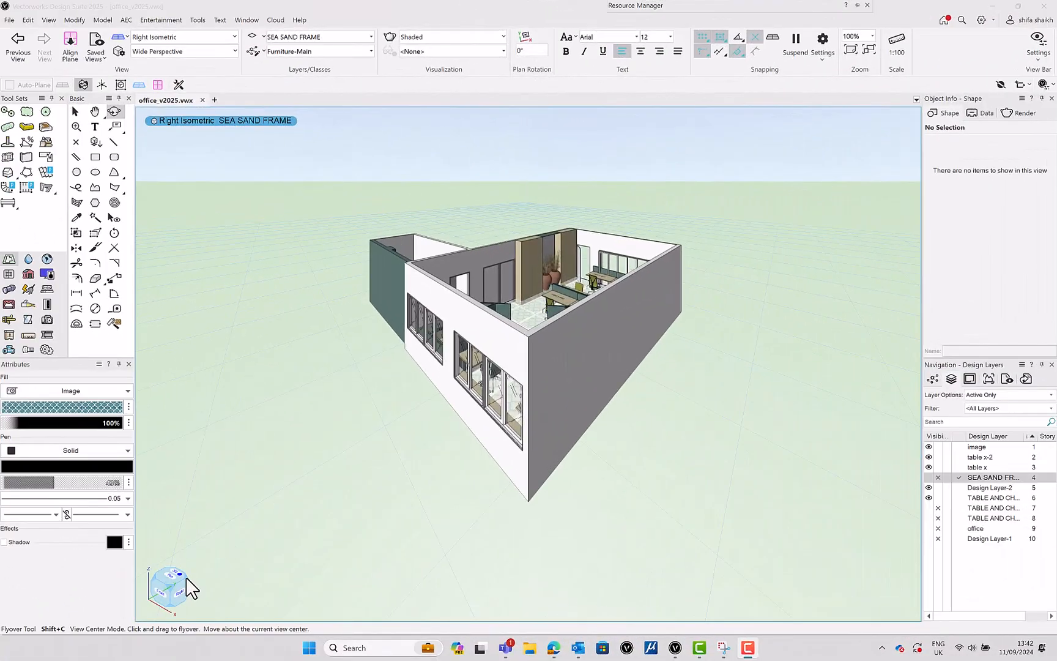
pyautogui.moveTo(290, 98)
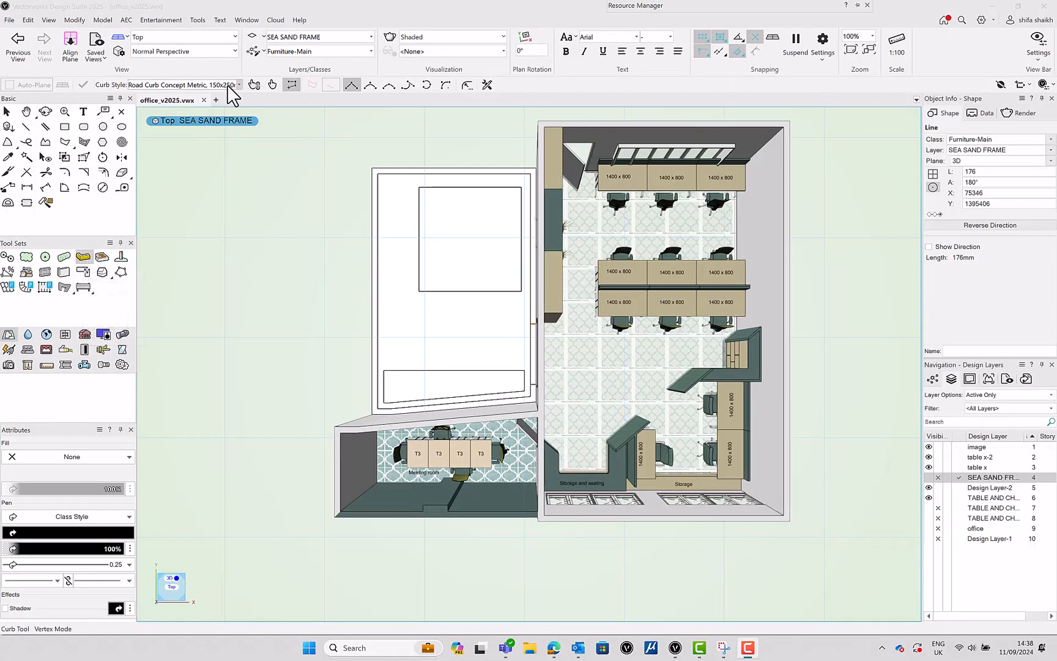
# Step: Open the Curb tool preferences for the Road Curb Concept Metric, 150x250mm style
pyautogui.click(238, 85)
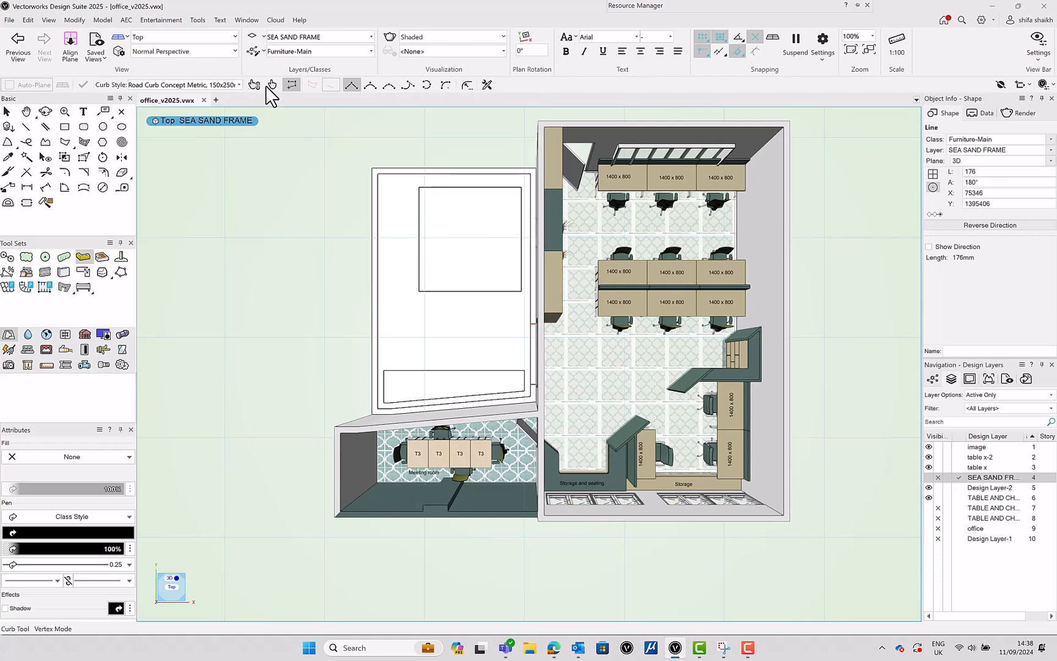
pyautogui.moveTo(255, 85)
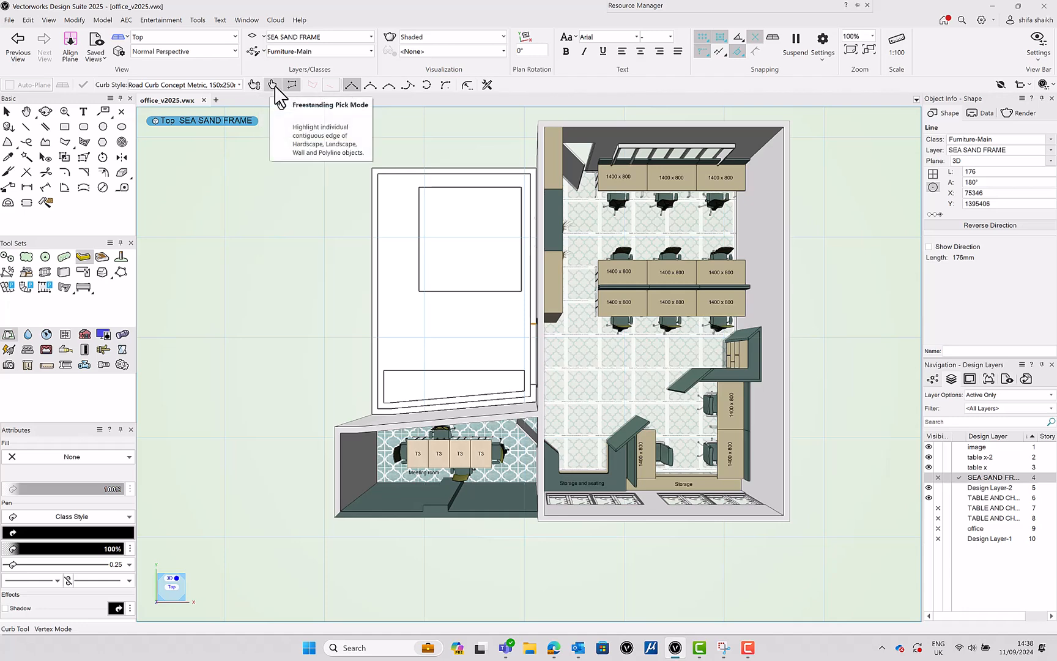
pyautogui.moveTo(291, 85)
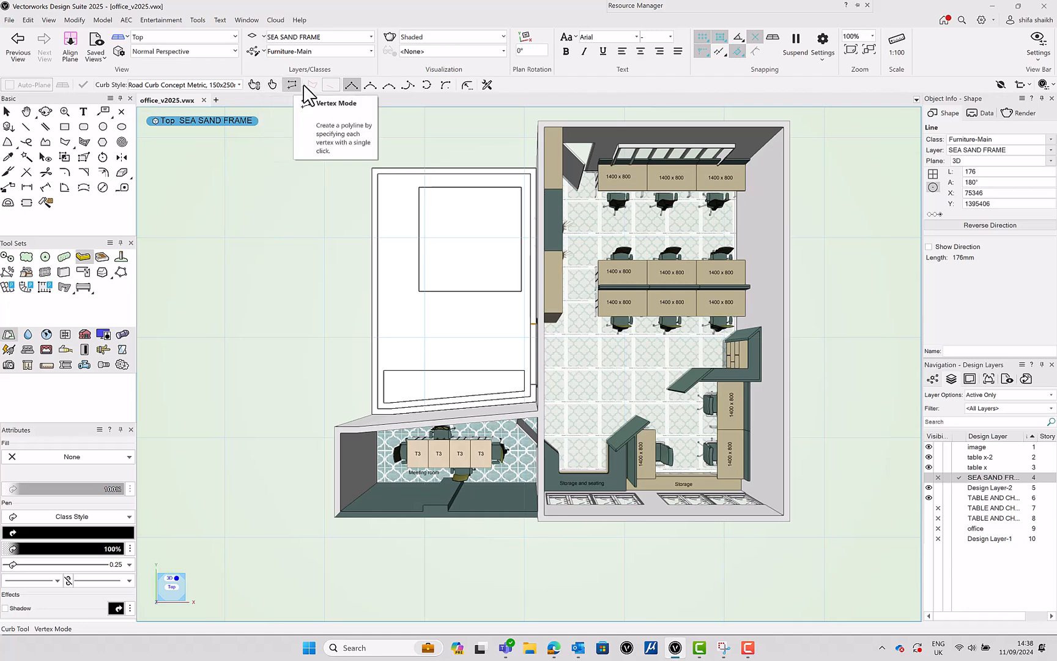
pyautogui.moveTo(427, 85)
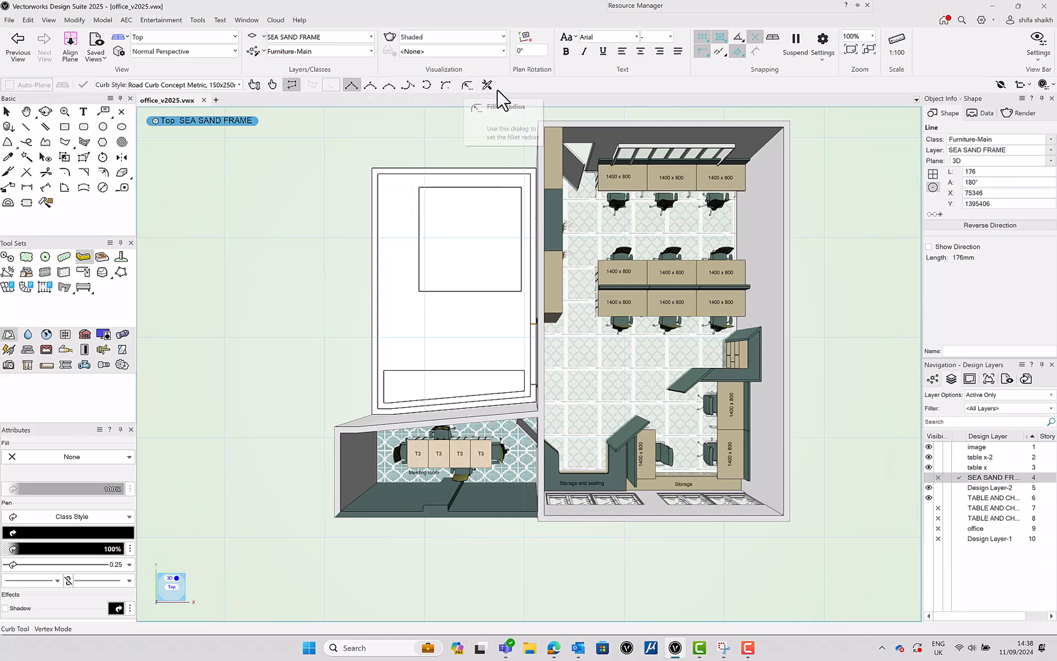
pyautogui.moveTo(487, 90)
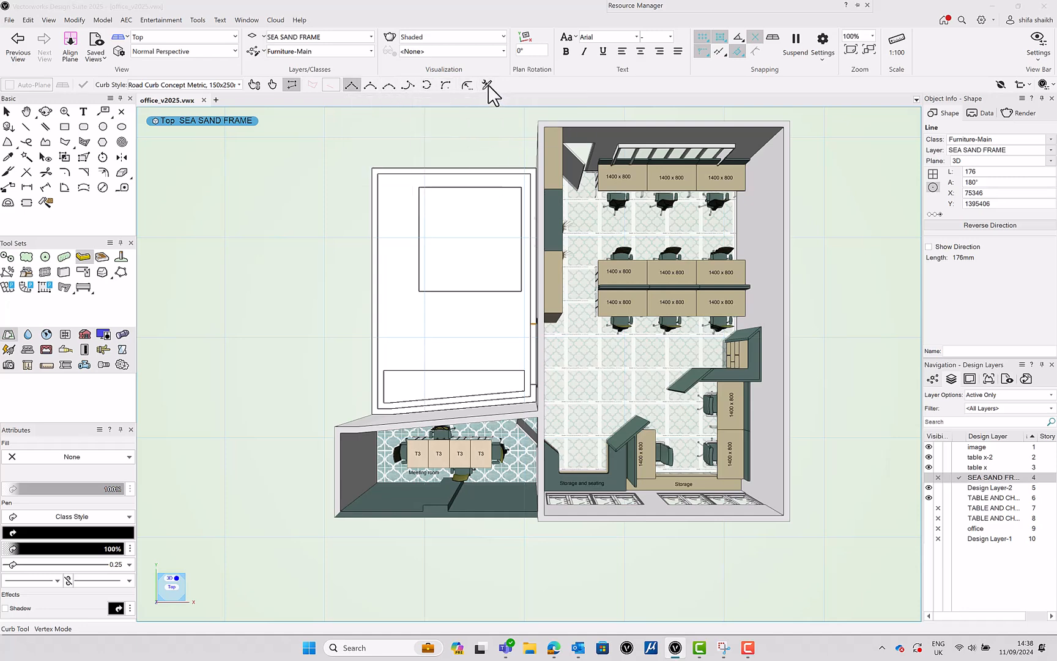
pyautogui.click(488, 85)
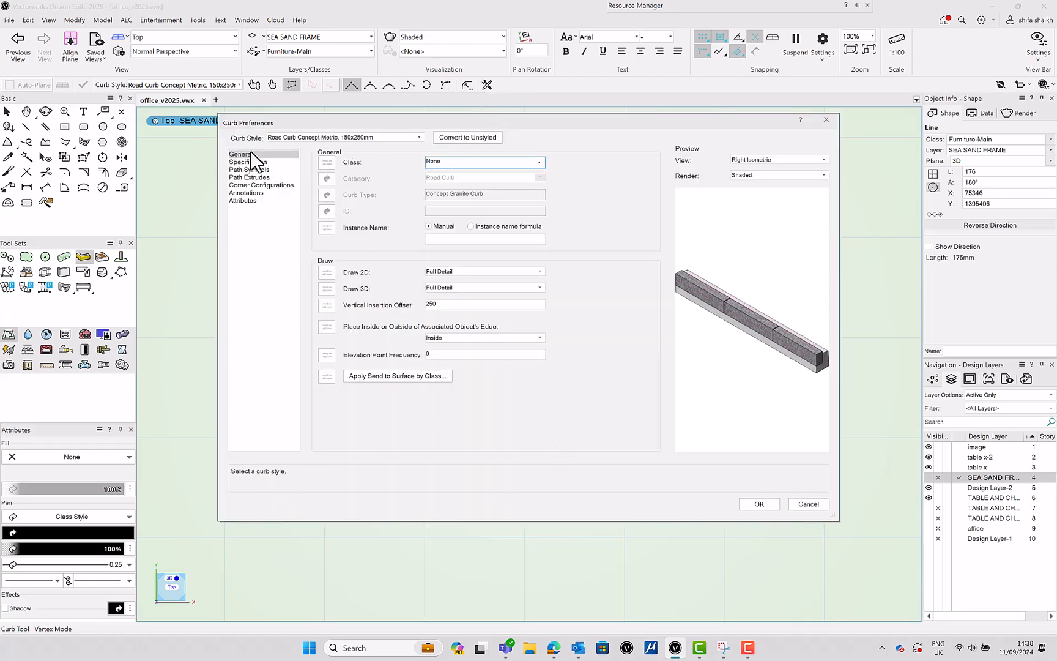
# Step: Browse the curb's Path Symbols, Path Extrudes, Annotations and Attributes pages
pyautogui.click(250, 169)
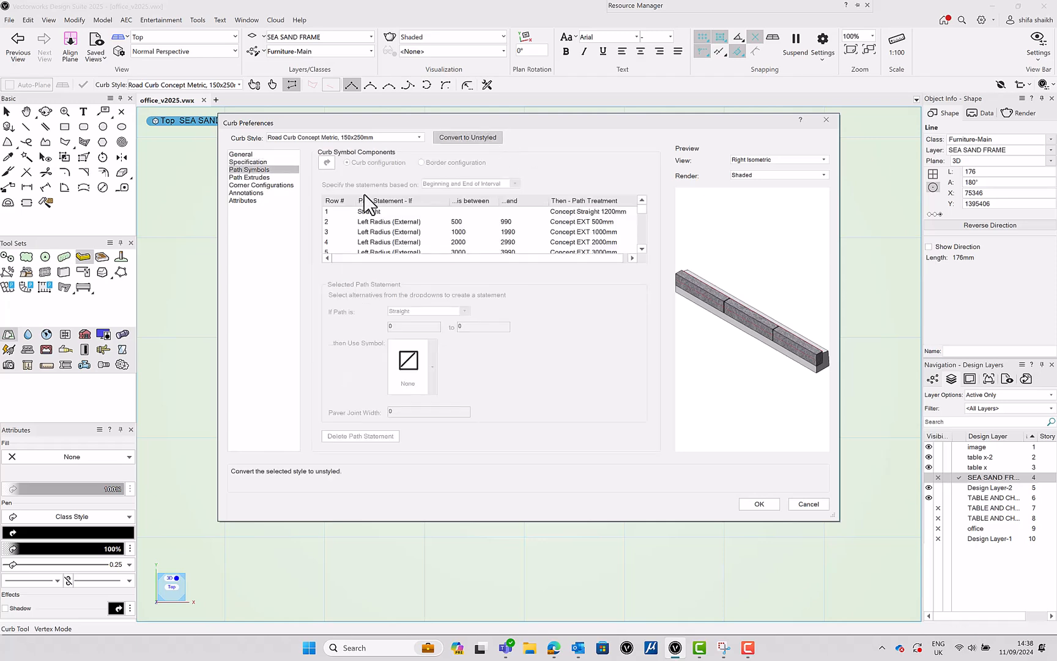
pyautogui.click(249, 178)
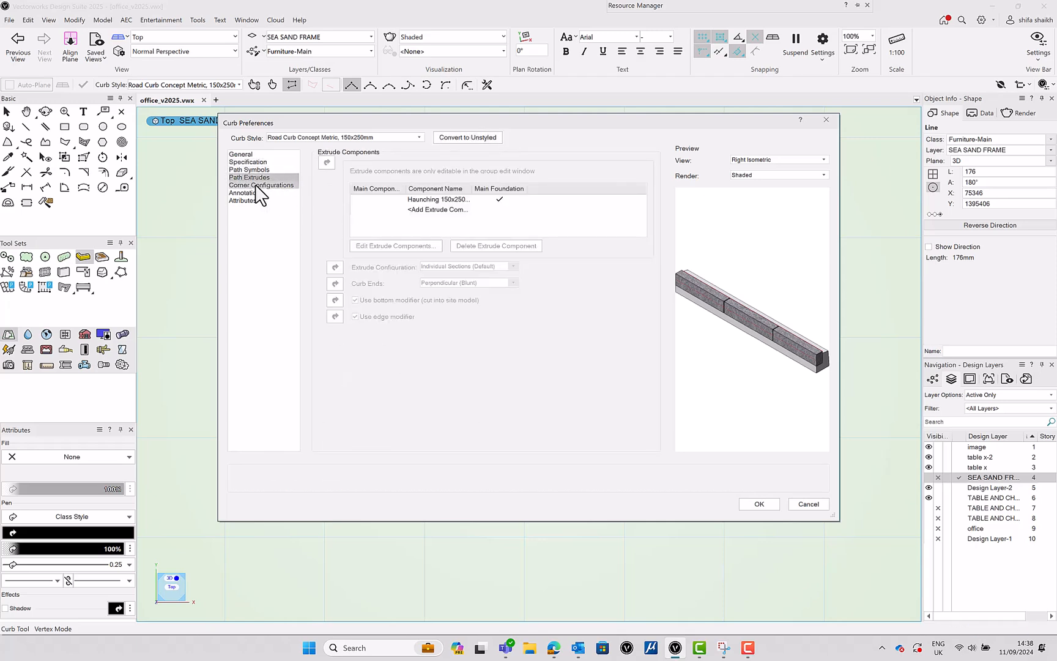
pyautogui.click(244, 192)
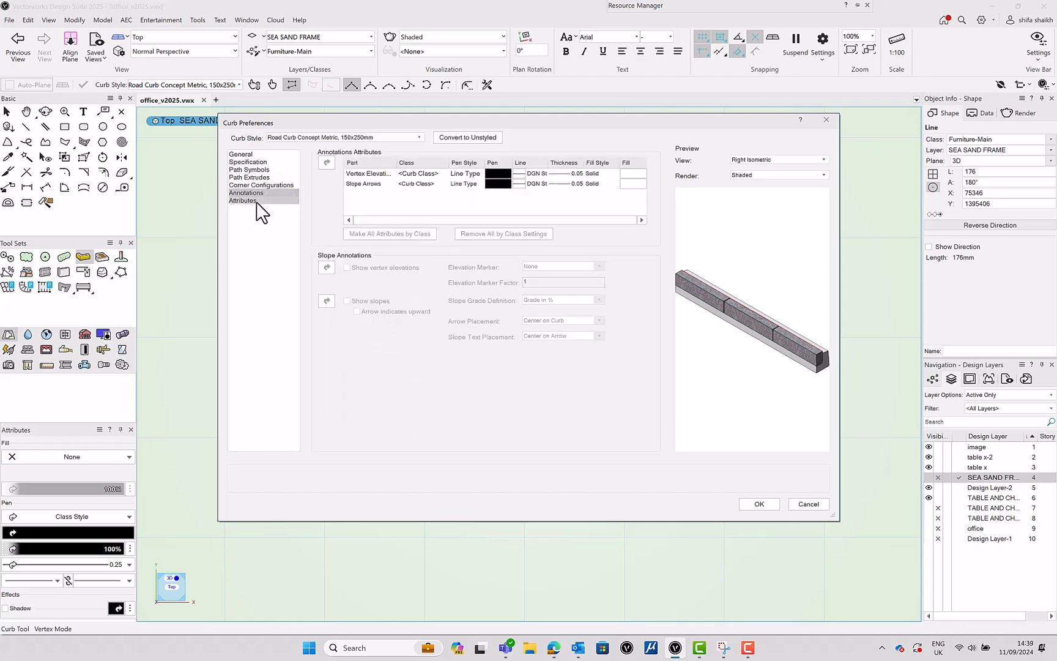
pyautogui.click(242, 200)
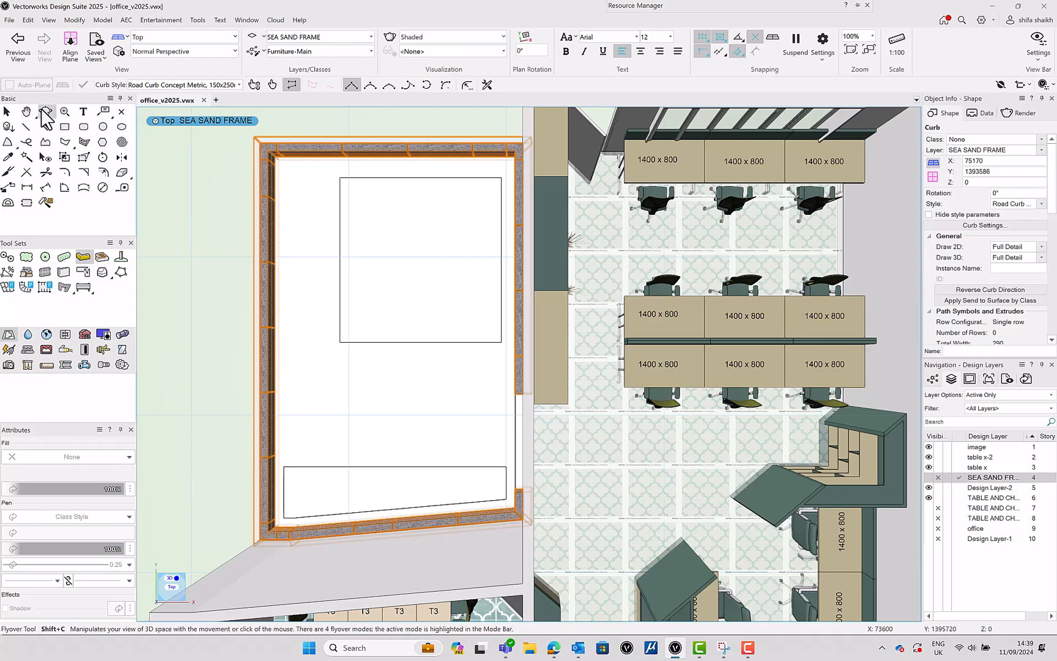
# Step: Orbit around the curbed rectangular outdoor area in 3D with the Flyover tool
pyautogui.click(46, 112)
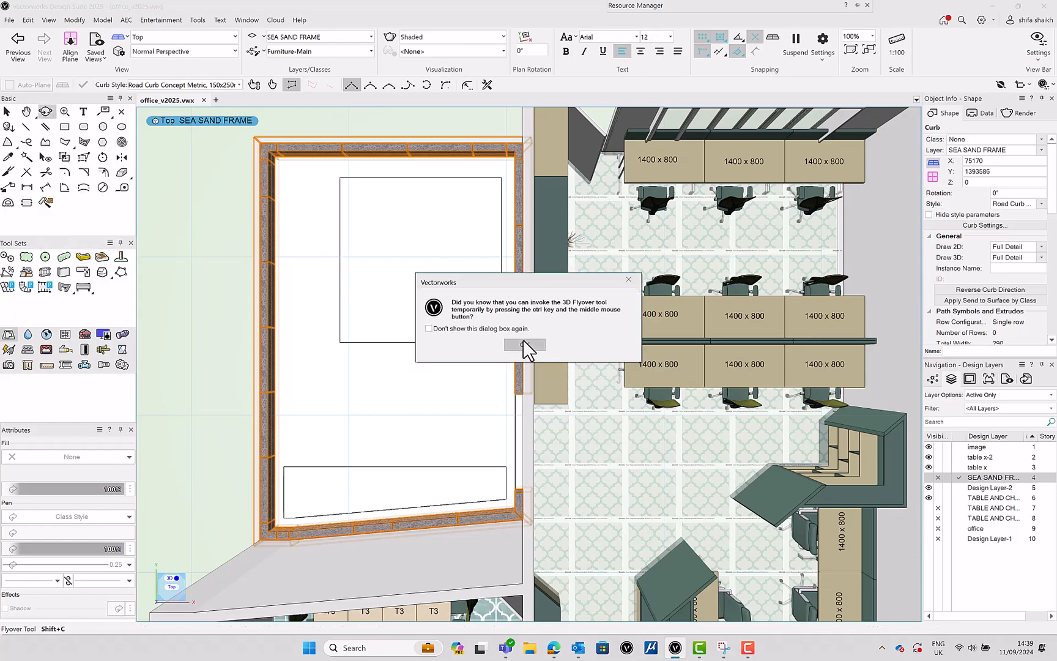
pyautogui.click(524, 344)
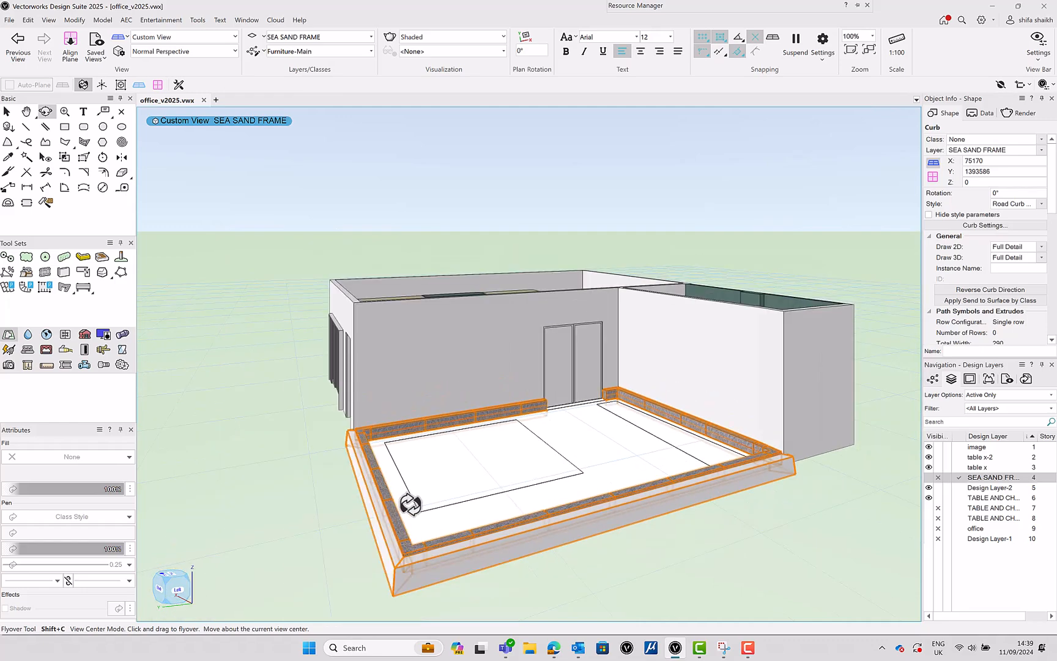
pyautogui.moveTo(411, 502); pyautogui.dragTo(542, 503)
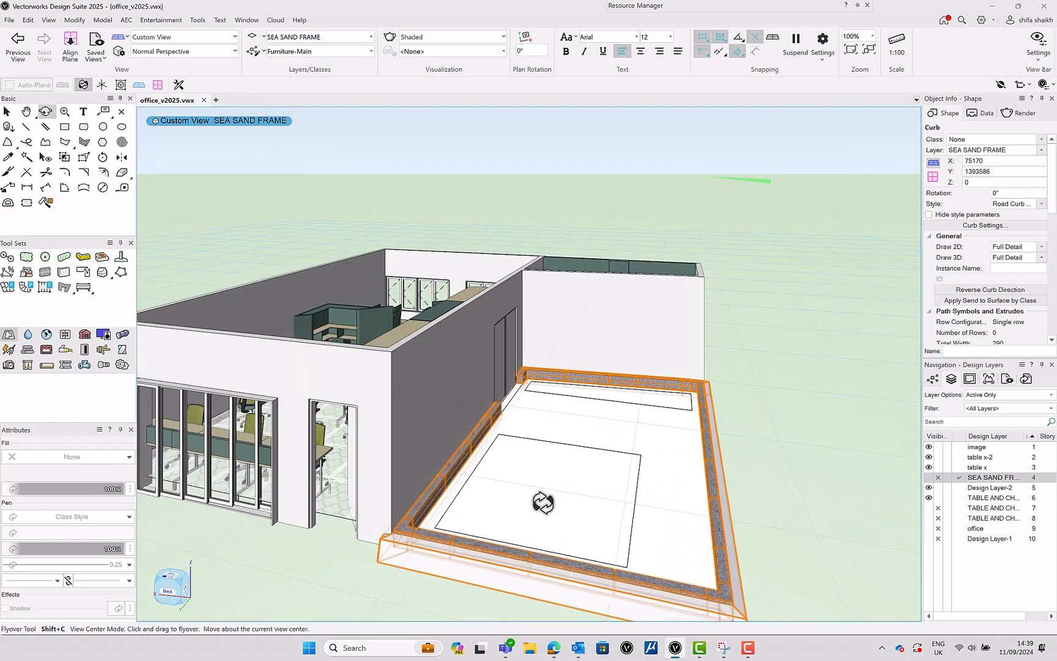
pyautogui.moveTo(543, 502); pyautogui.dragTo(250, 336)
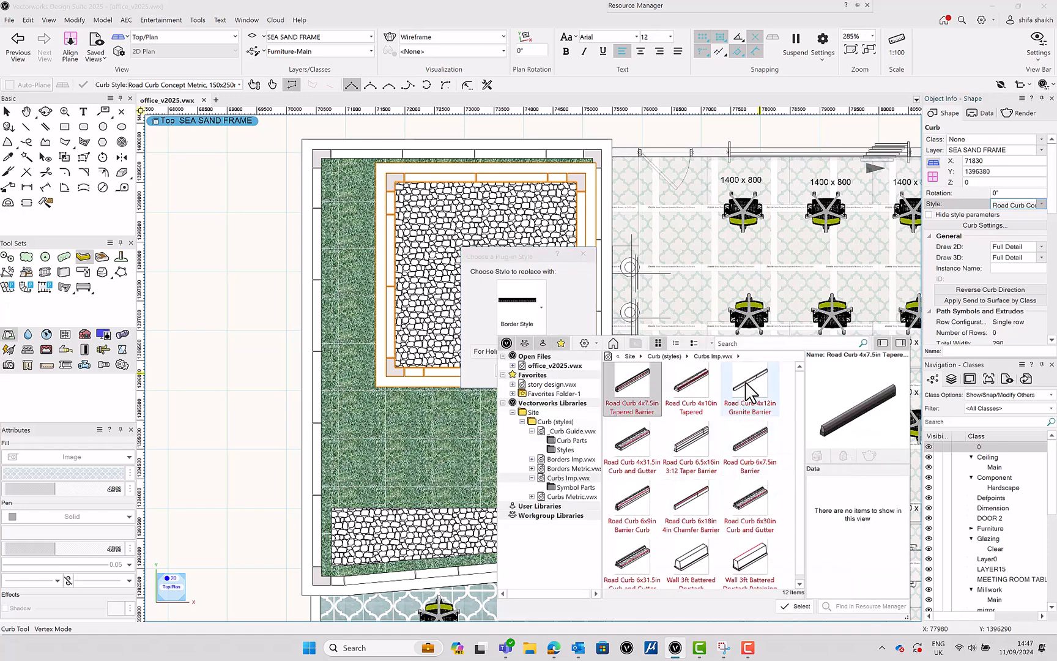
# Step: Apply the Road Curb 4x12in Granite Barrier style to the lawn's inner curb
pyautogui.click(749, 388)
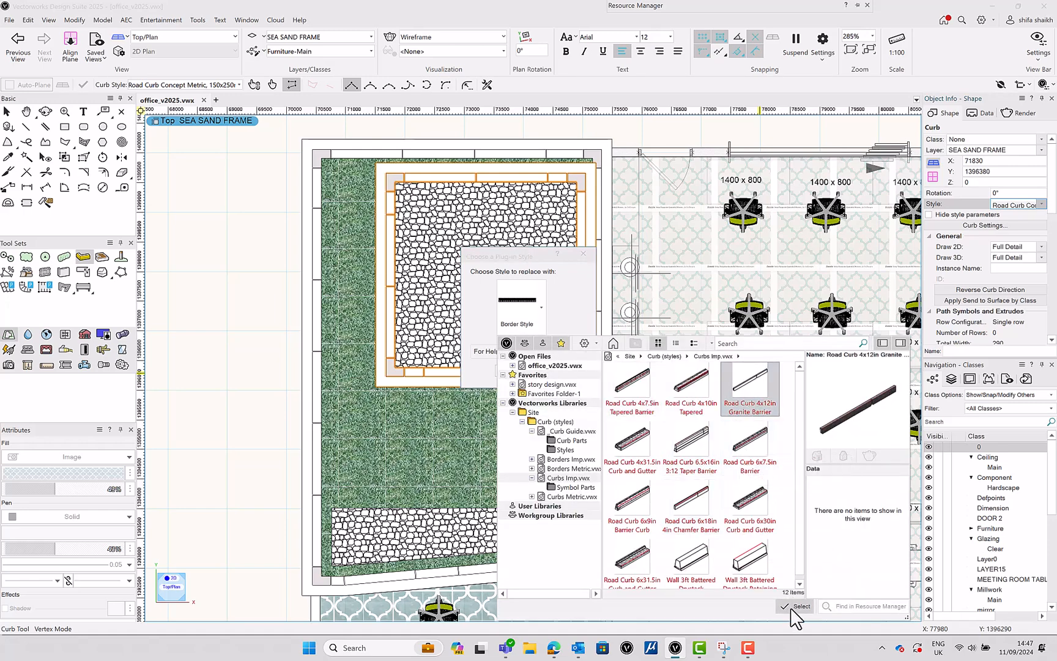
pyautogui.click(801, 606)
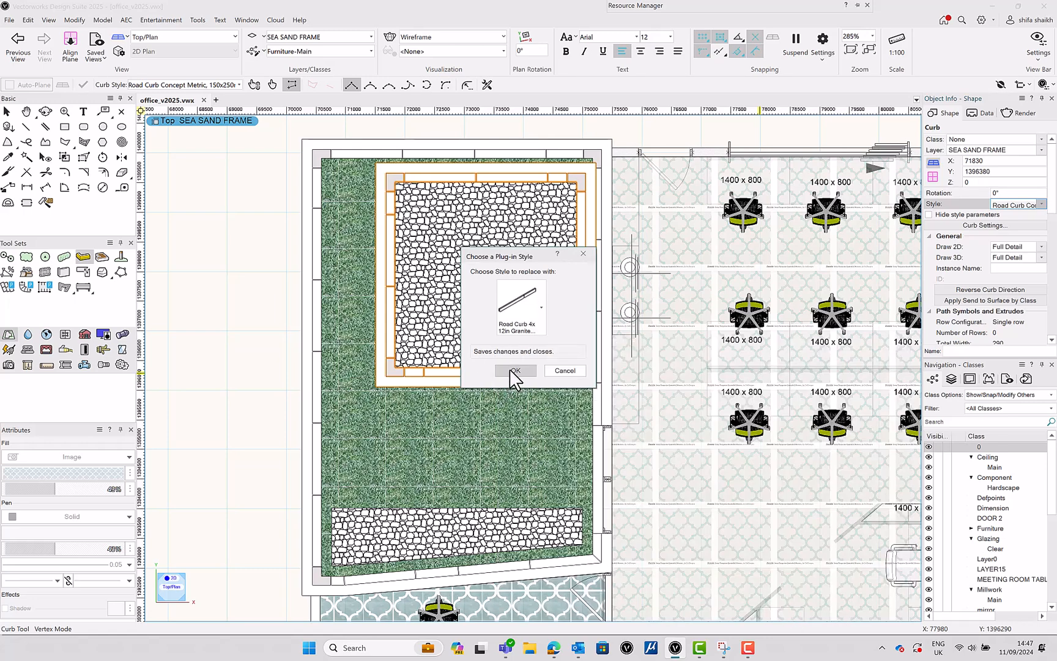
pyautogui.click(516, 370)
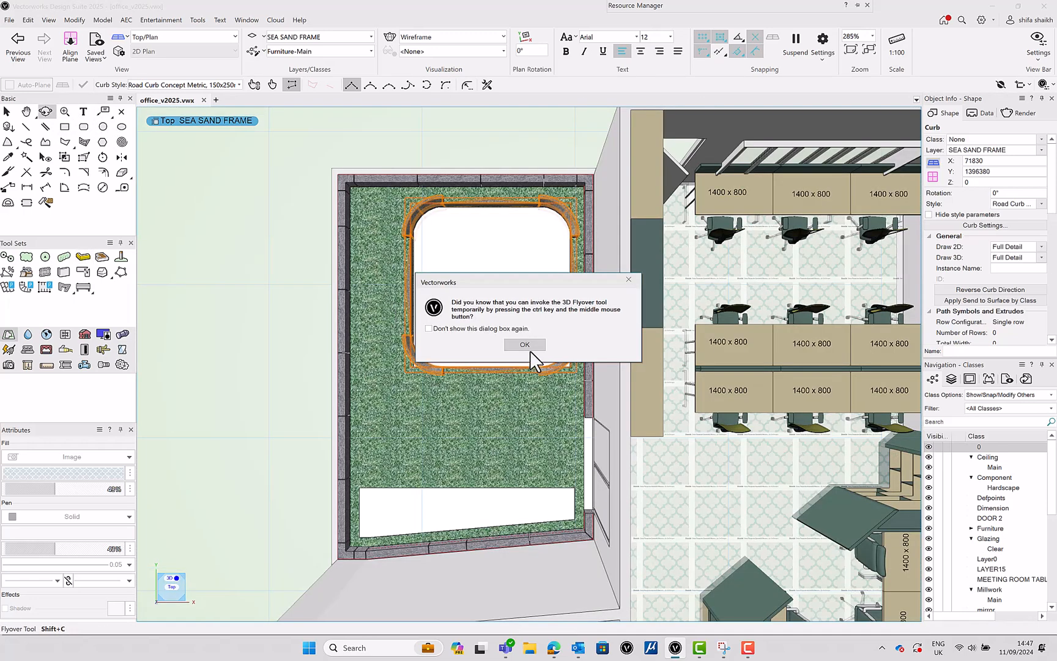
pyautogui.click(524, 344)
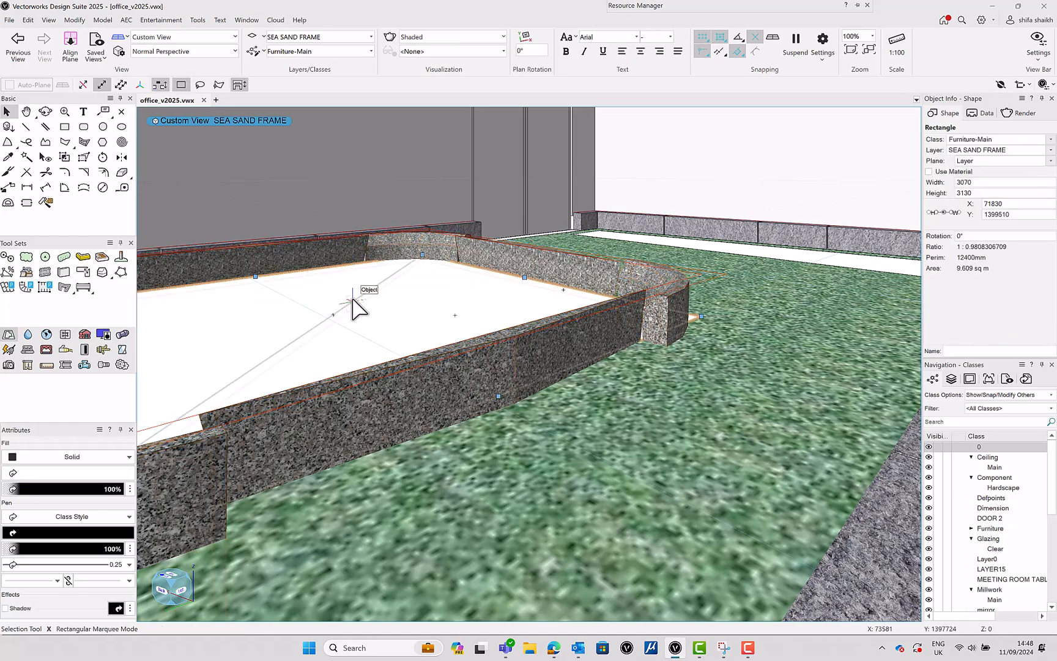
# Step: Drag the cobblestone paving's vertices left across the bottom of the lawn
pyautogui.click(183, 37)
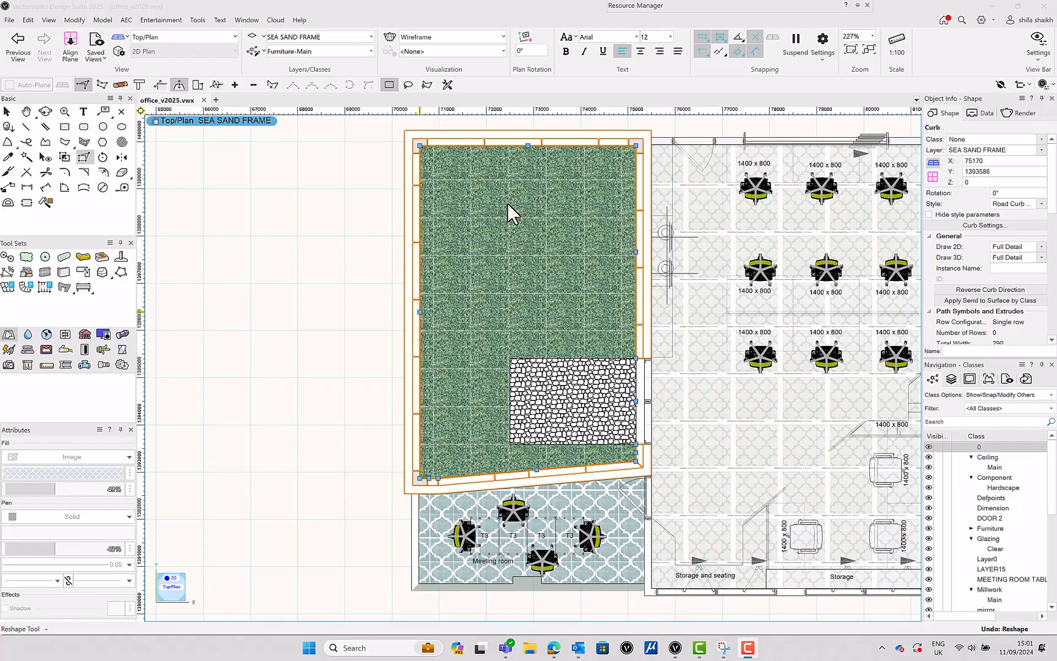
pyautogui.moveTo(240, 317)
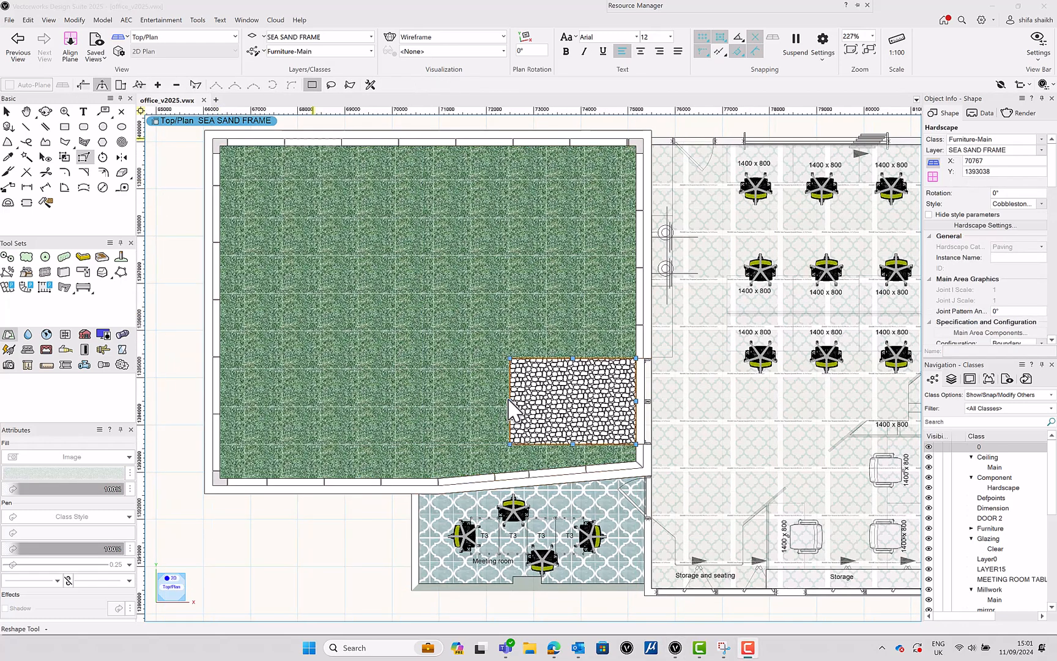
pyautogui.moveTo(512, 408)
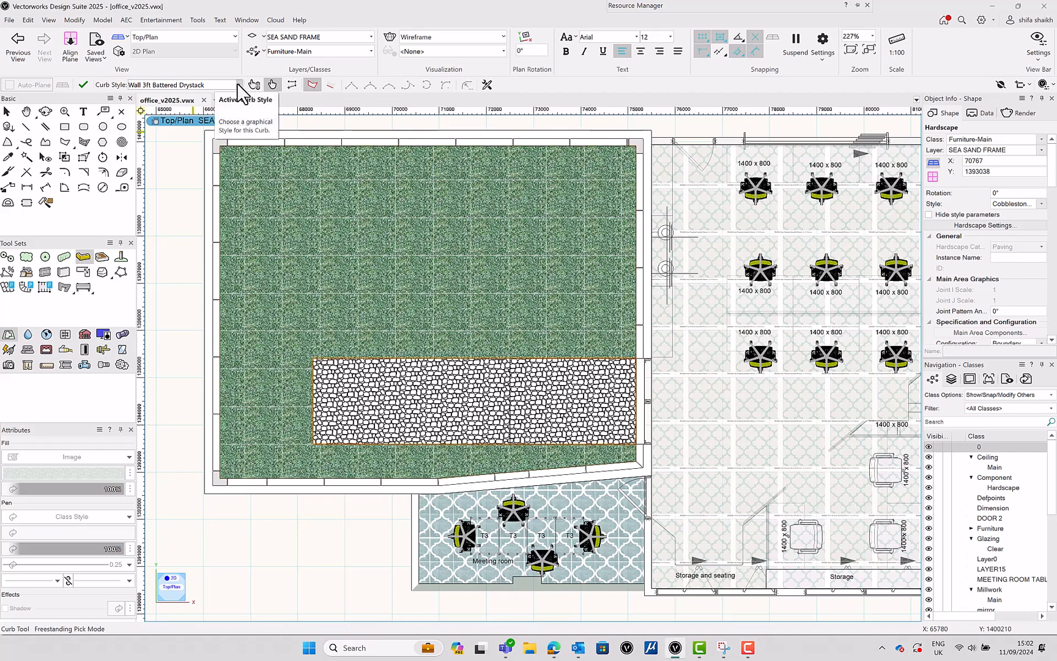
# Step: Pick Road Curb 4x12in Granite Barrier from the Curbs Imp.vwx library for the Curb tool
pyautogui.click(242, 84)
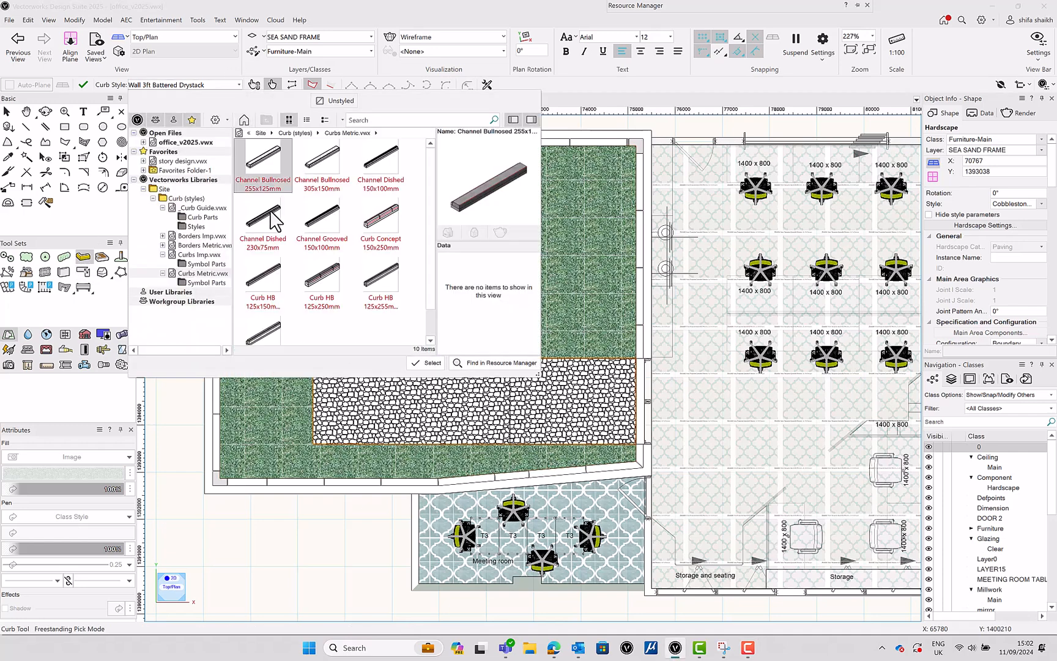
pyautogui.click(206, 282)
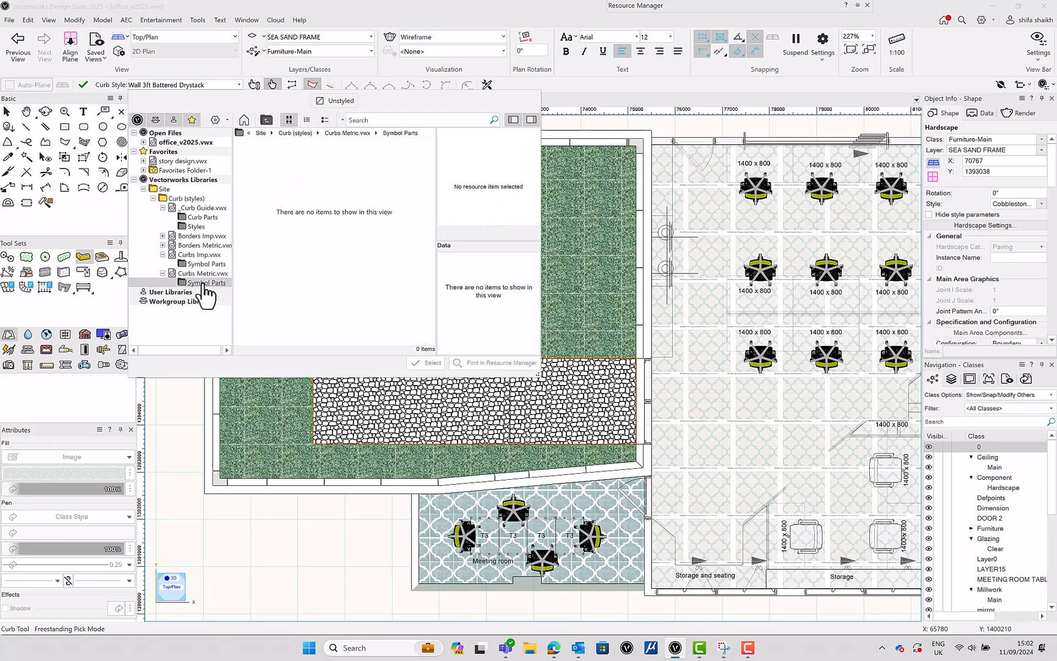
pyautogui.click(203, 272)
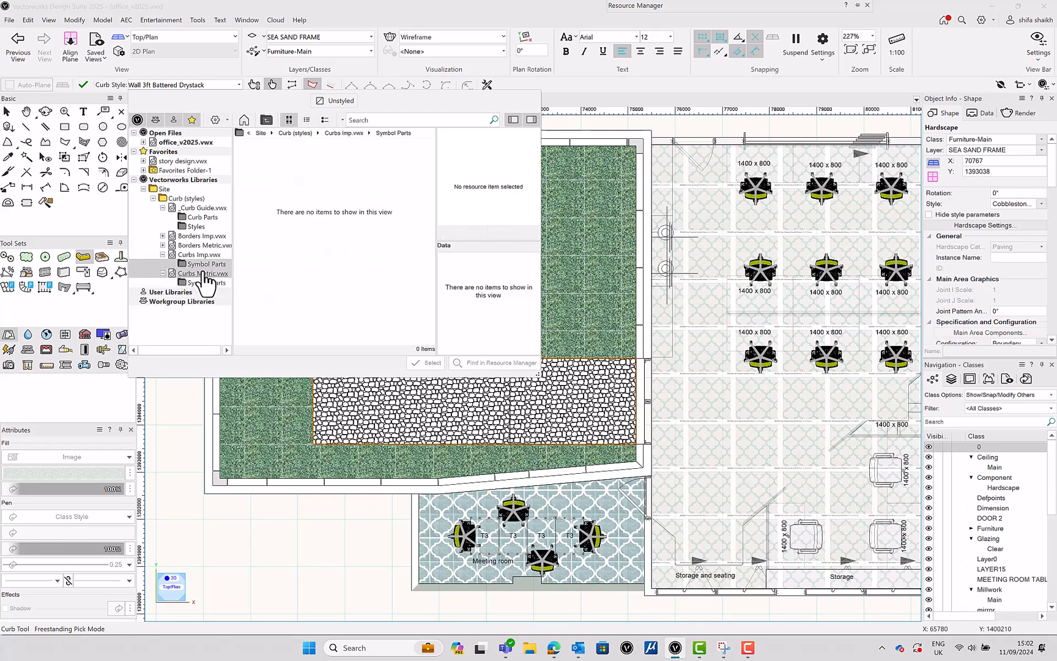
pyautogui.click(198, 255)
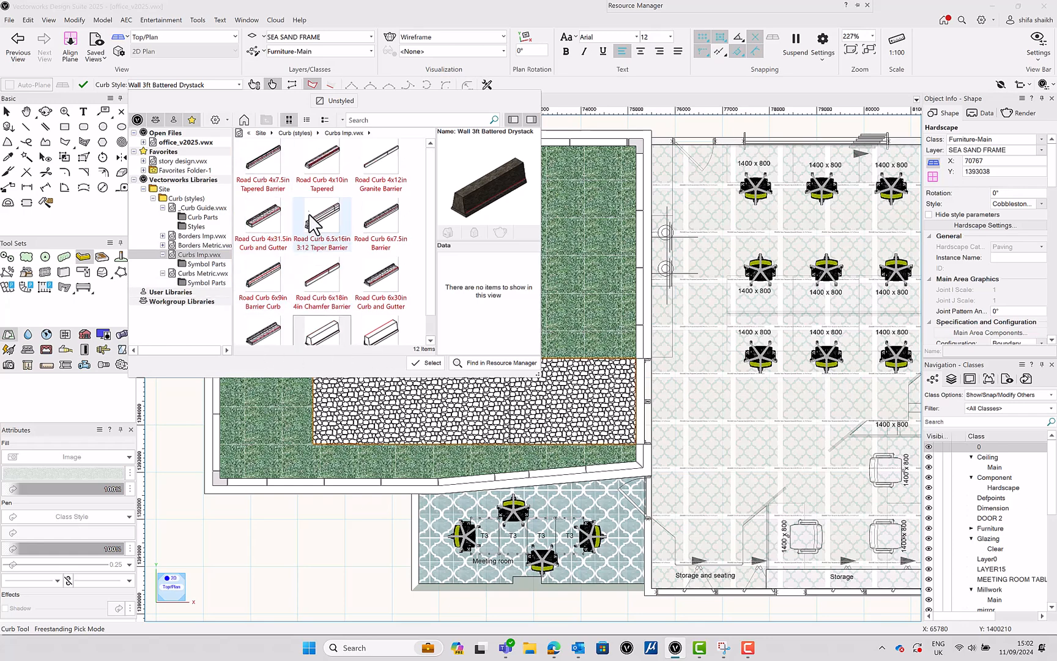
pyautogui.click(381, 159)
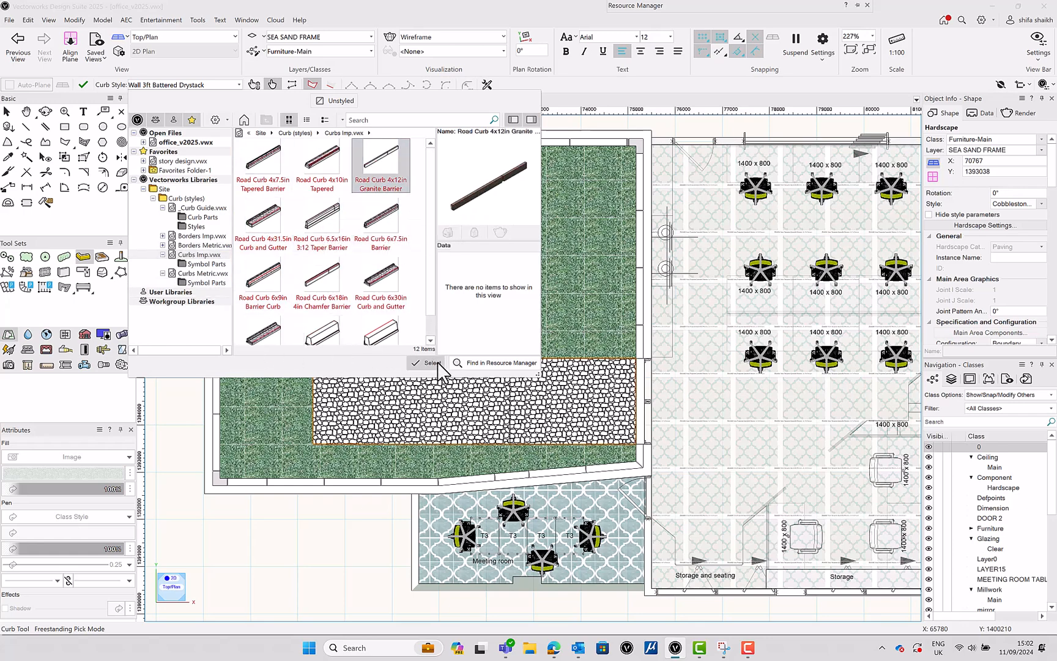
pyautogui.click(429, 363)
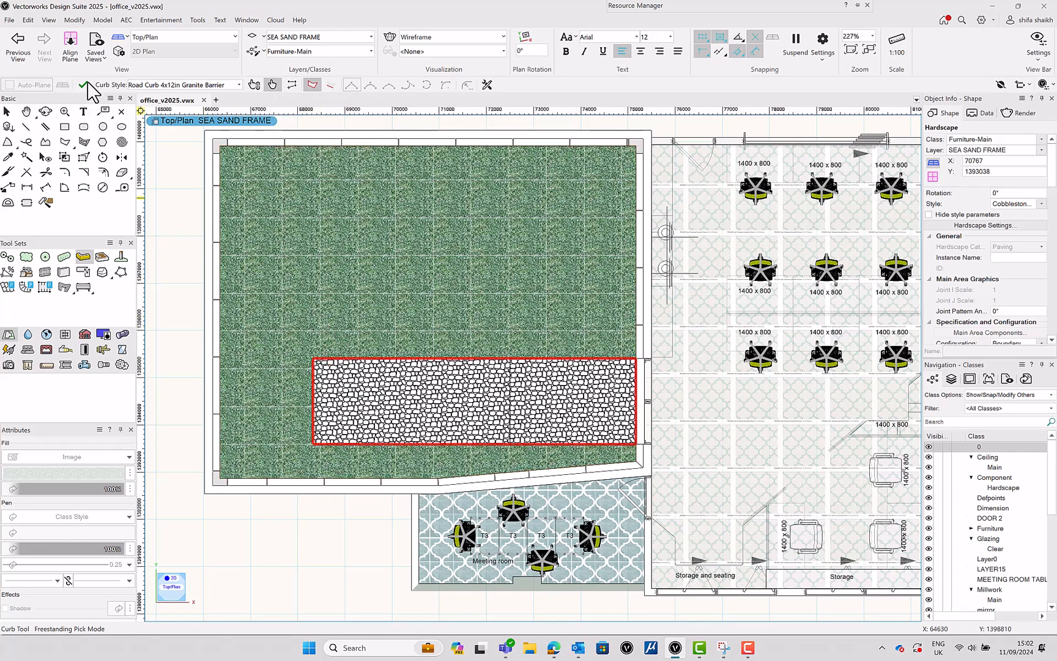
# Step: Create the curb around the cobblestone paving, replacing the existing concrete texture
pyautogui.click(1015, 204)
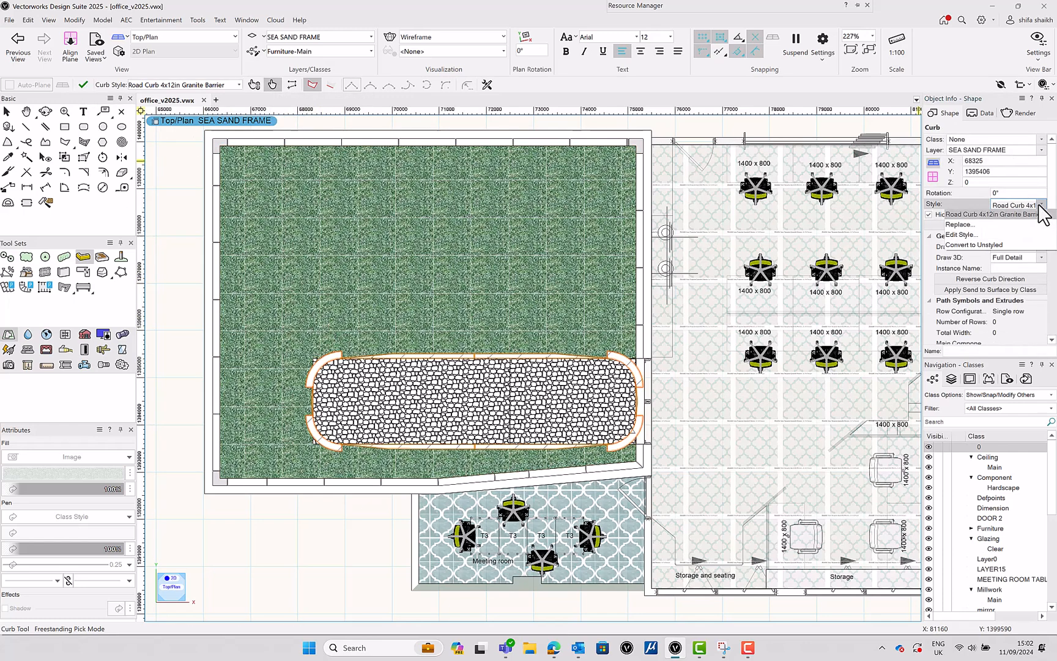
pyautogui.click(959, 224)
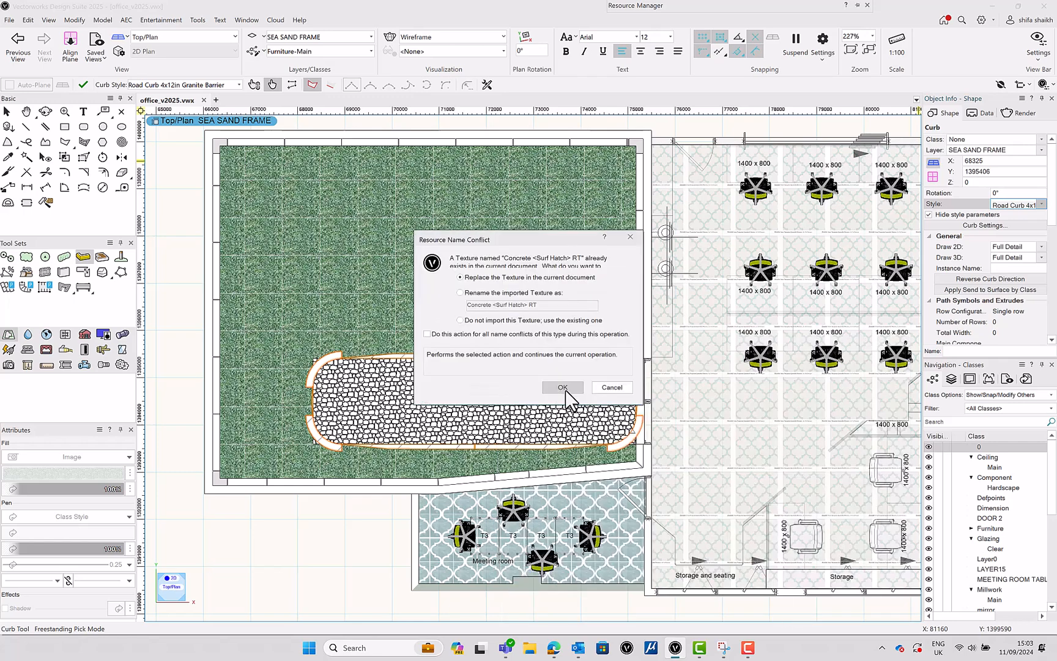
pyautogui.click(562, 387)
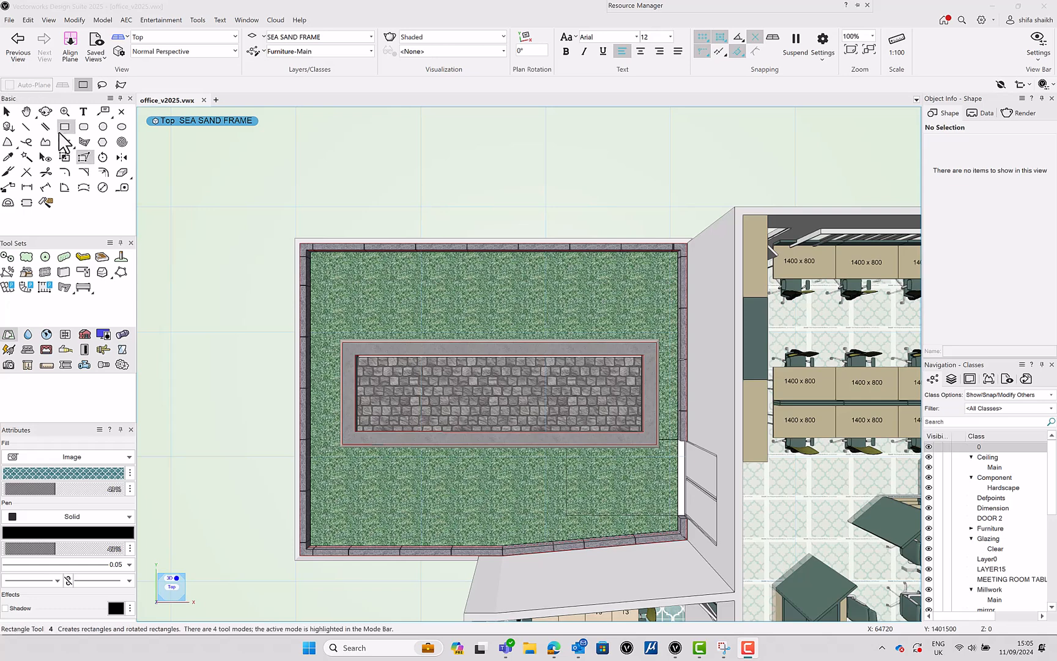
# Step: Fly around the landscape in perspective, following the paving curb corner and outer curb wall
pyautogui.click(83, 112)
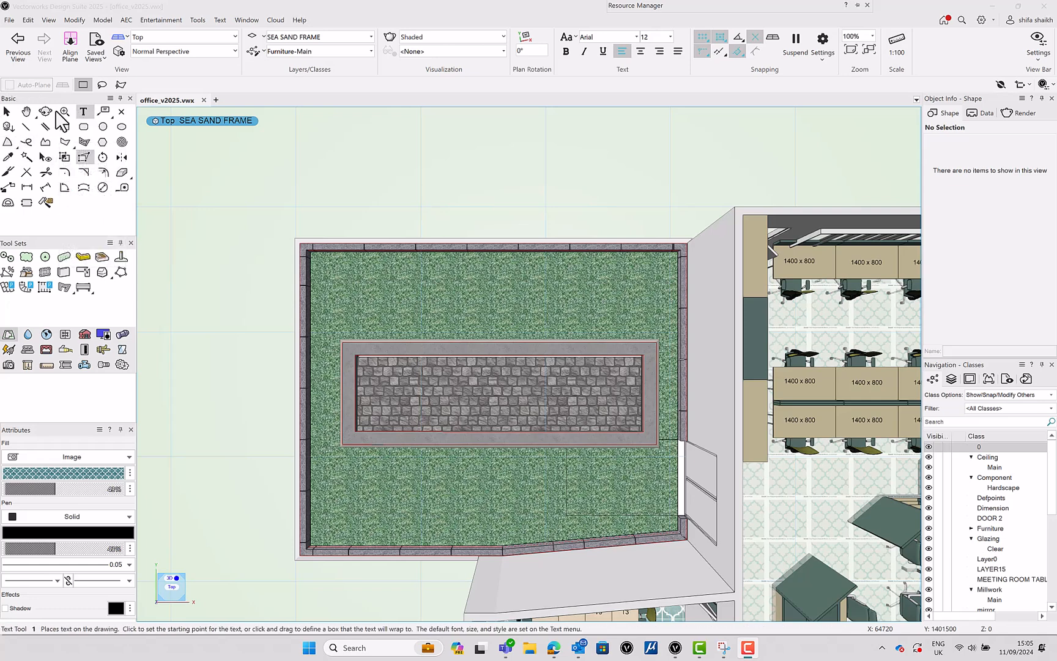
pyautogui.click(45, 112)
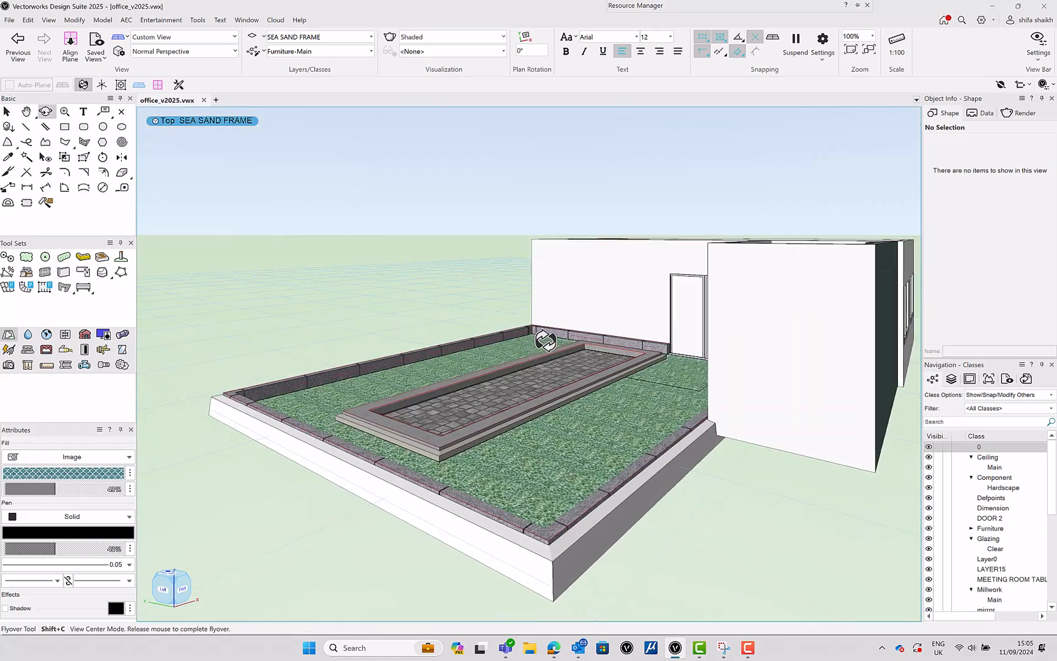
pyautogui.moveTo(546, 340); pyautogui.dragTo(492, 435)
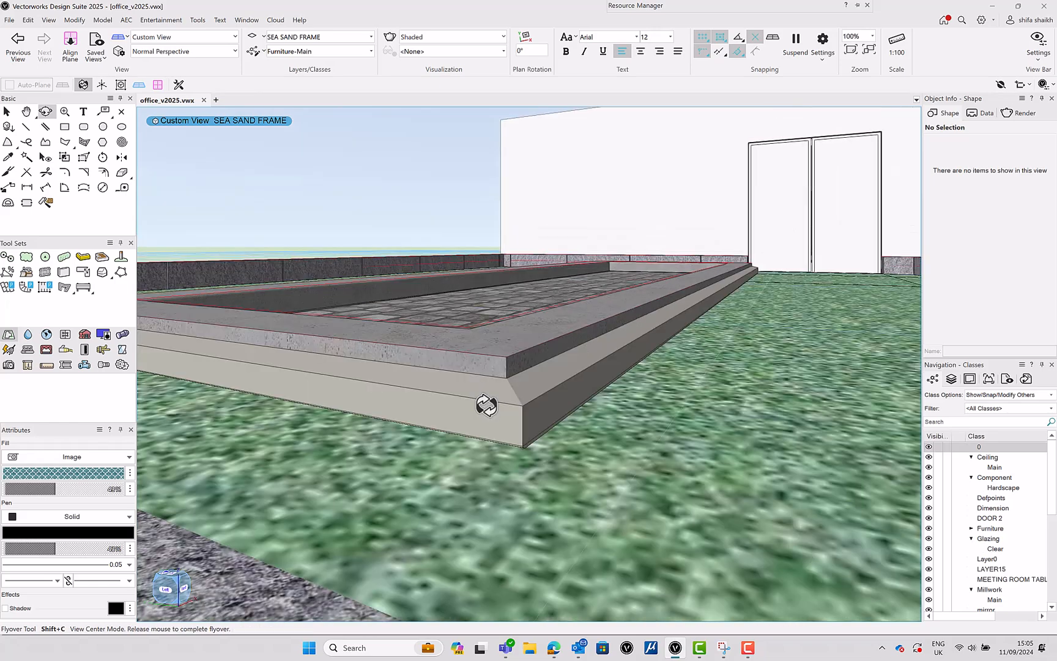
pyautogui.moveTo(485, 405); pyautogui.dragTo(492, 352)
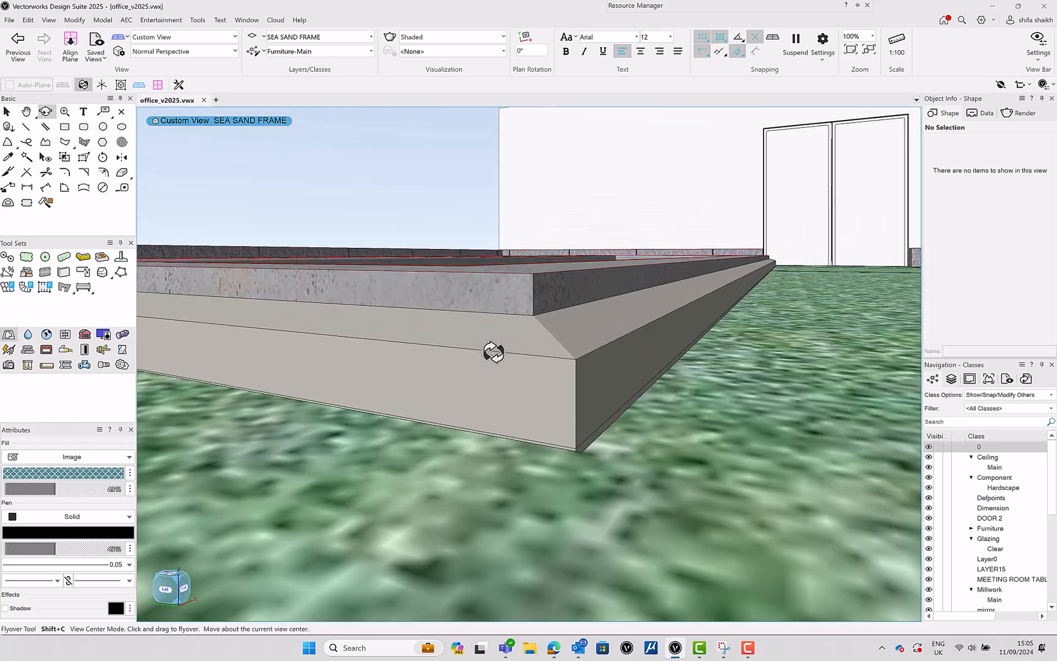
pyautogui.moveTo(494, 351); pyautogui.dragTo(534, 400)
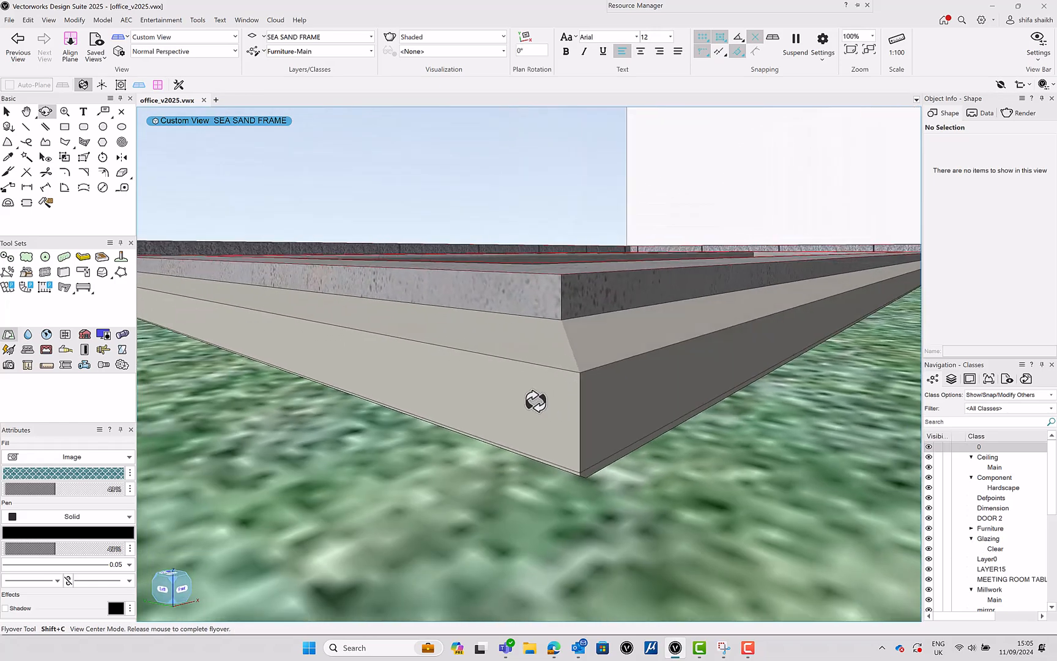
pyautogui.moveTo(536, 400); pyautogui.dragTo(417, 396)
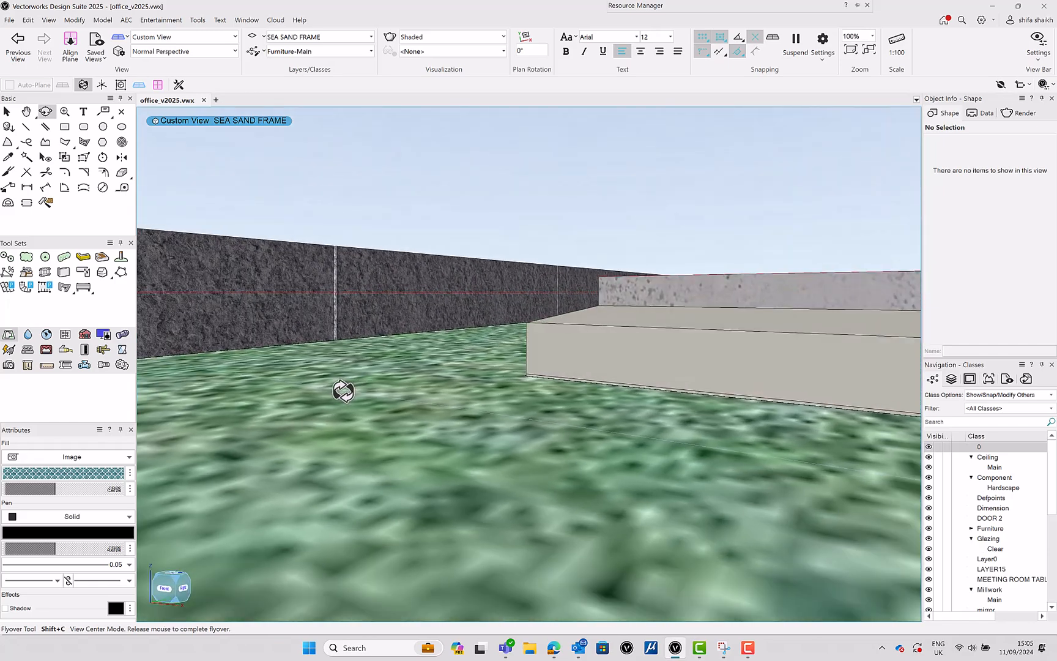
pyautogui.moveTo(343, 391); pyautogui.dragTo(344, 145)
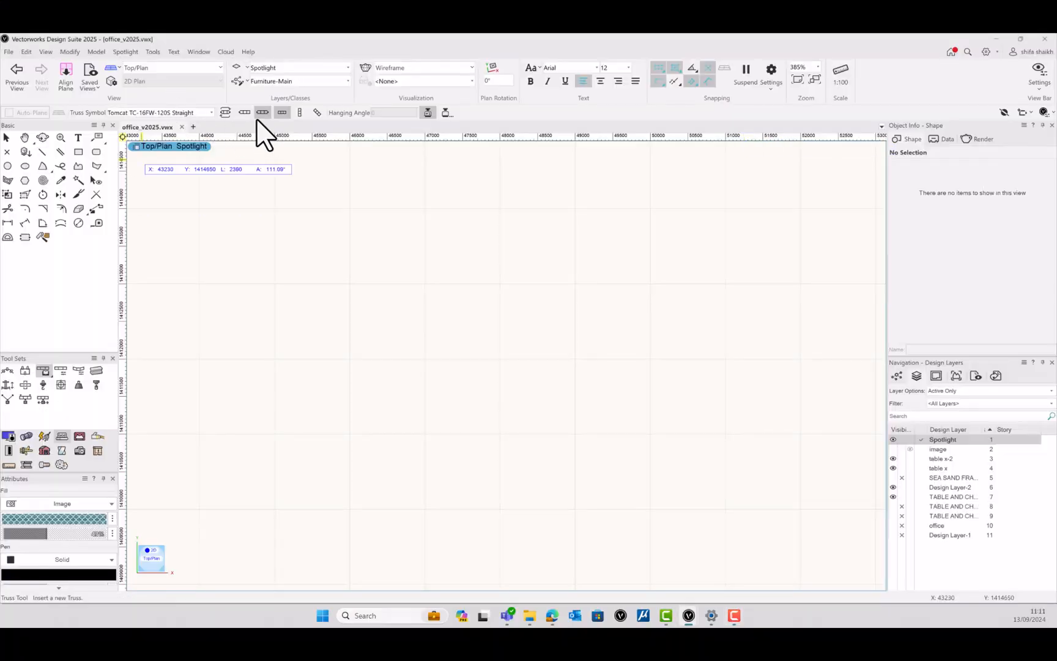
pyautogui.moveTo(216, 125)
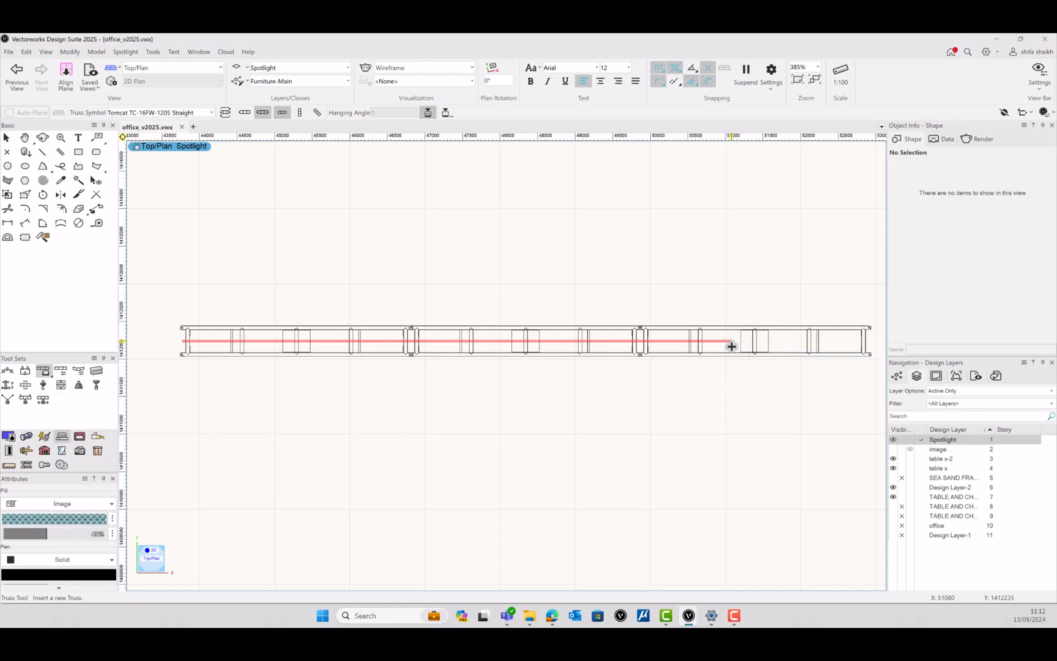
# Step: Finish the straight Tomcat TC-16FW-120S truss run and choose the next truss piece
pyautogui.click(731, 346)
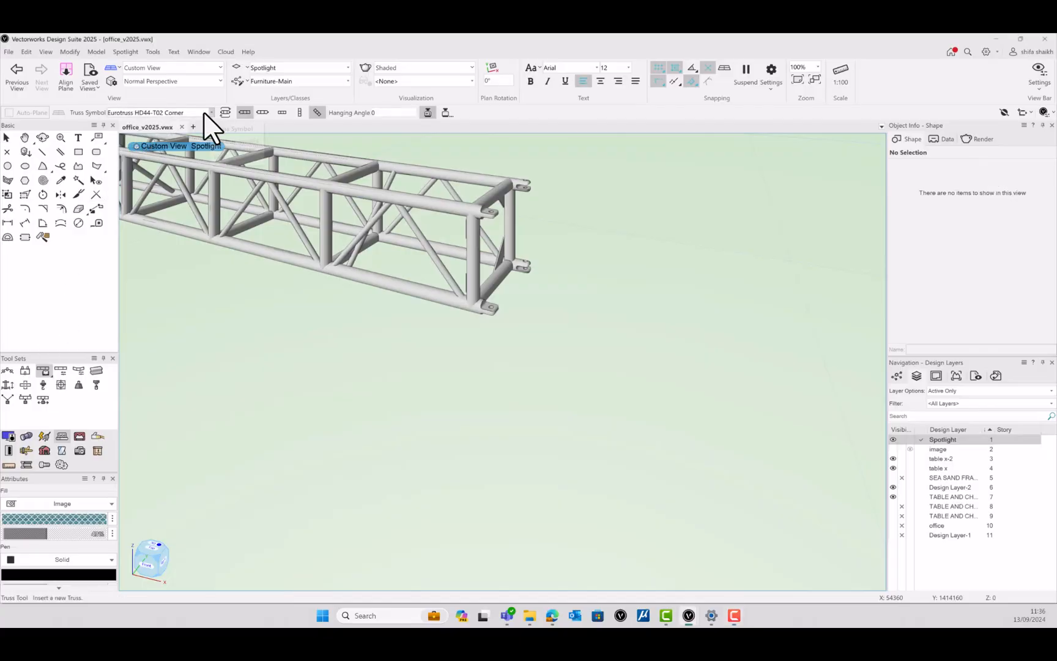
pyautogui.click(210, 112)
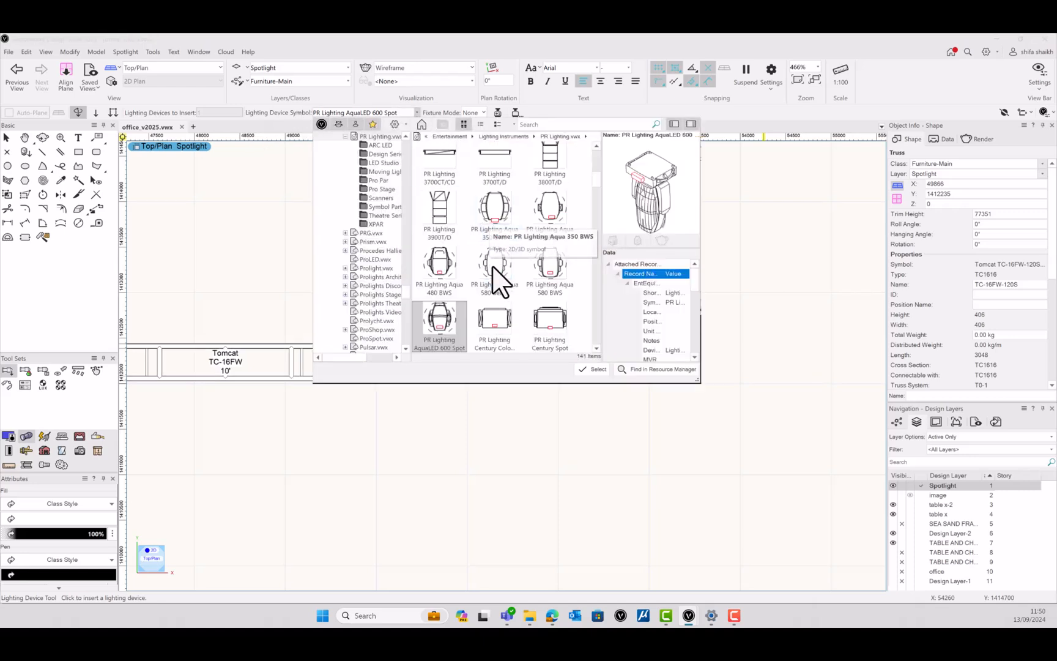
# Step: Place a PR Lighting Aqua 350 BWS fixture on the truss, then reselect that fixture
pyautogui.click(494, 207)
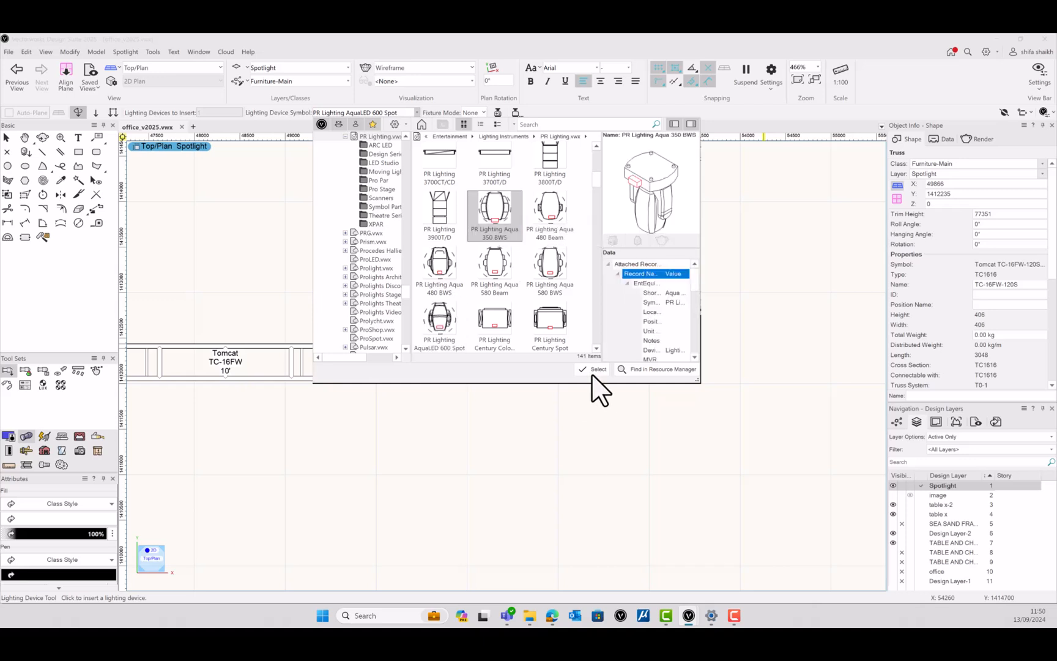
pyautogui.click(594, 369)
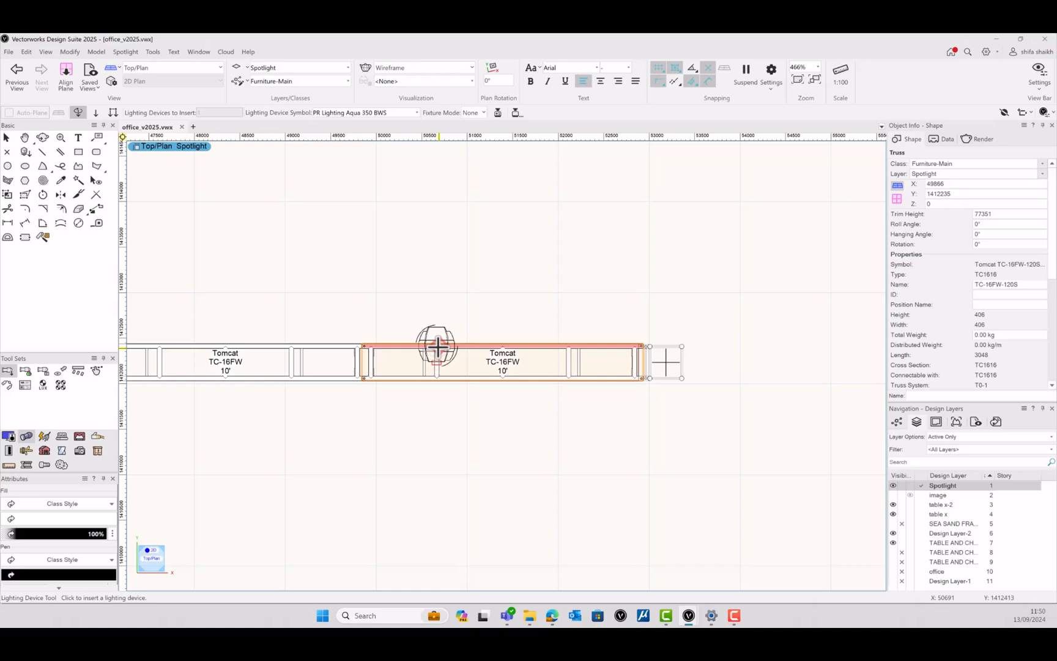
pyautogui.click(438, 345)
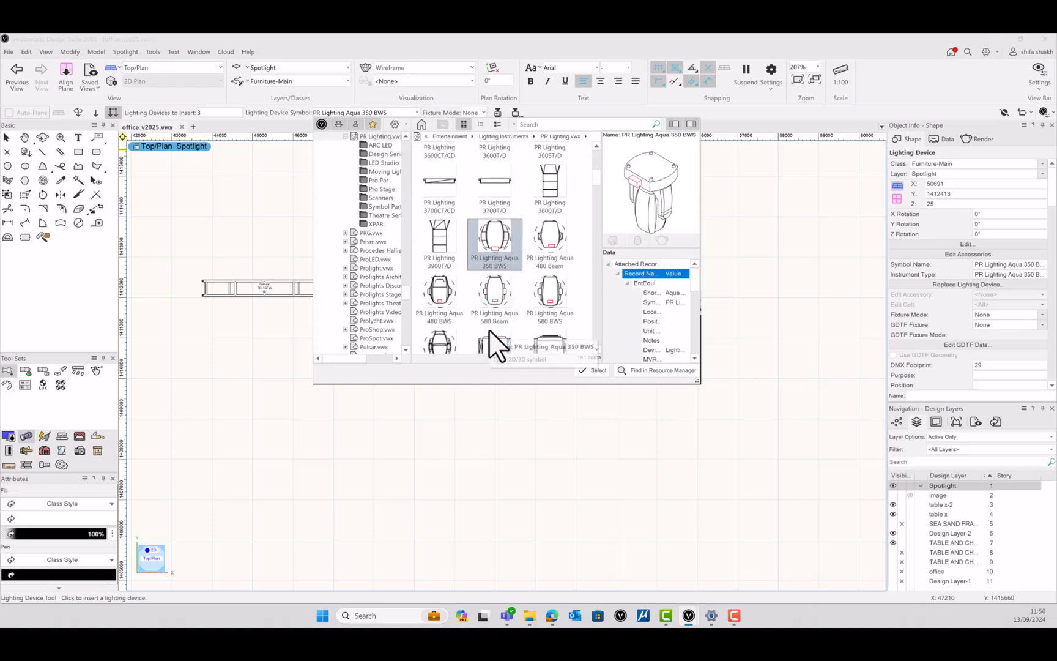
pyautogui.click(550, 243)
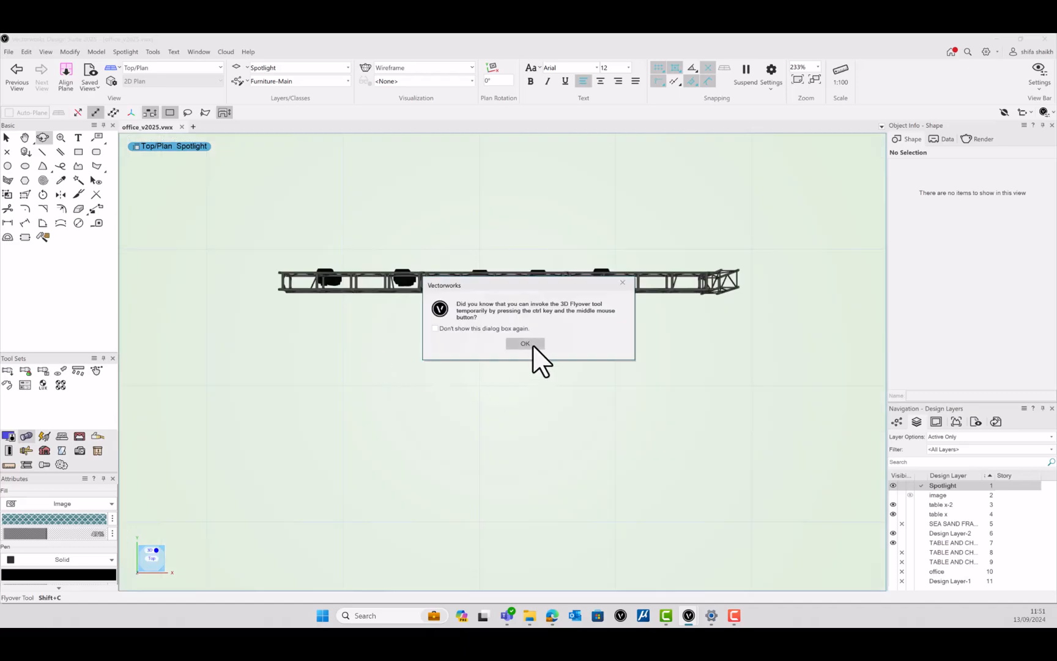
# Step: Dismiss the Flyover tip and orbit to eye level beneath the truss's Aqua 350 fixtures
pyautogui.click(525, 343)
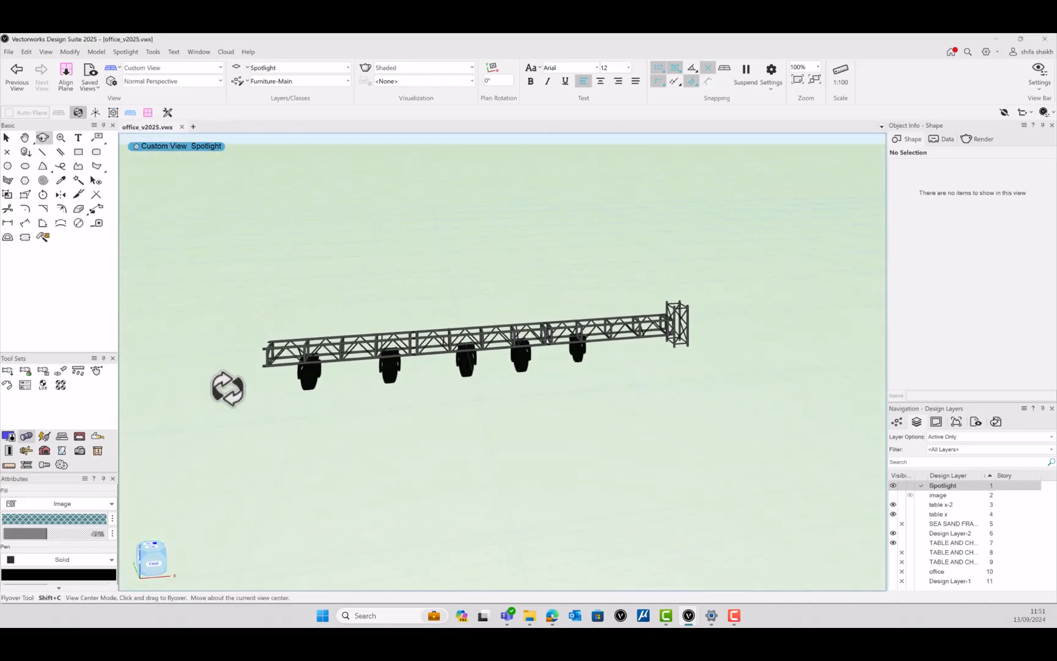
pyautogui.moveTo(227, 388); pyautogui.dragTo(328, 351)
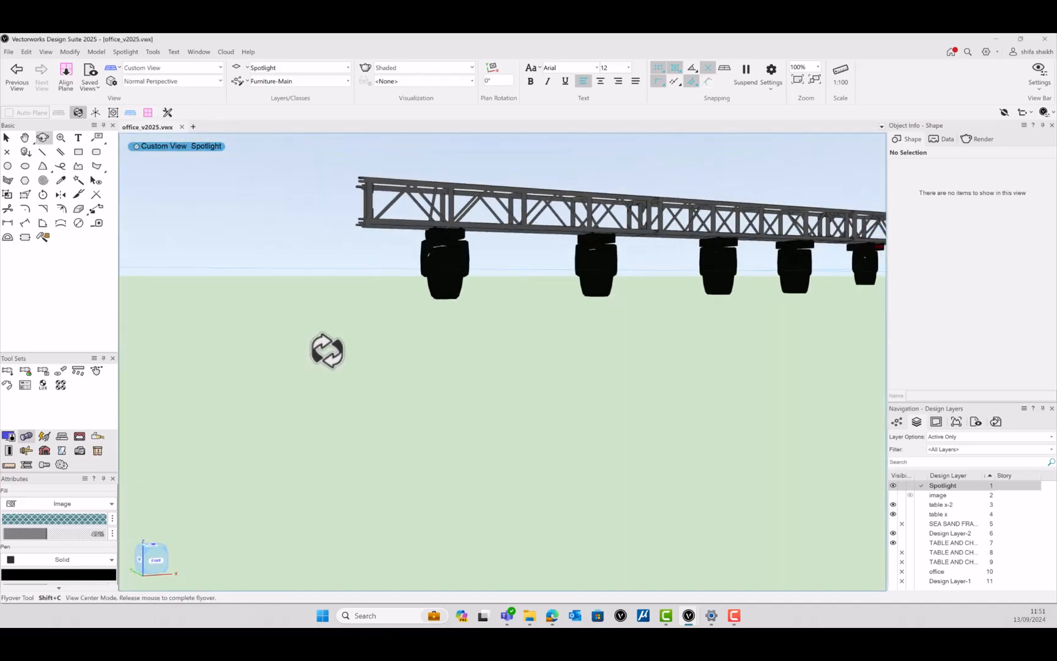
pyautogui.moveTo(327, 349); pyautogui.dragTo(465, 237)
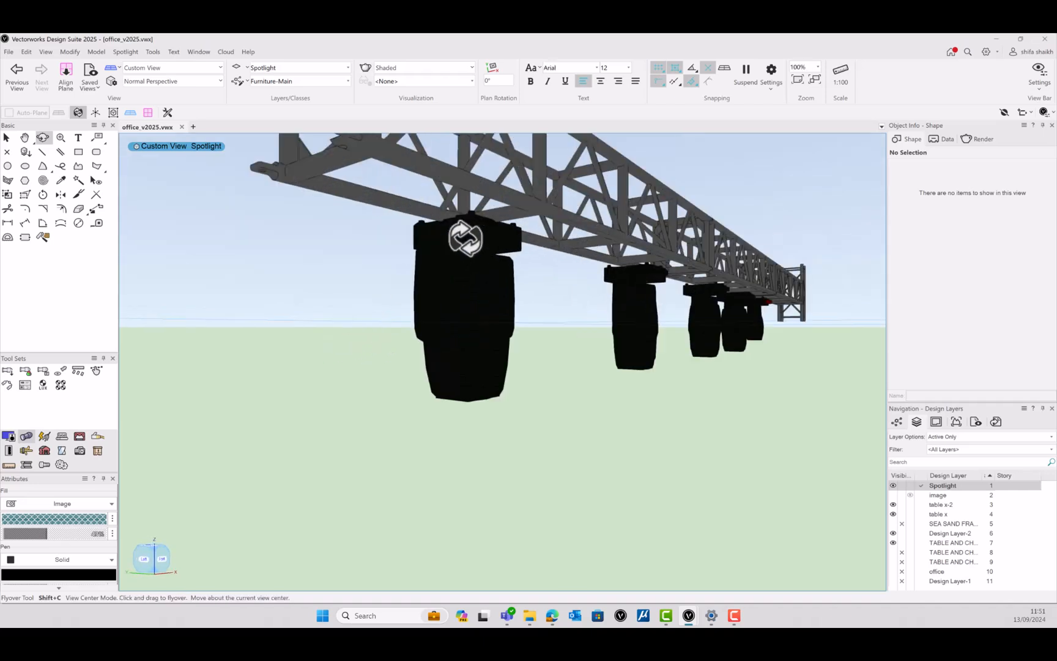